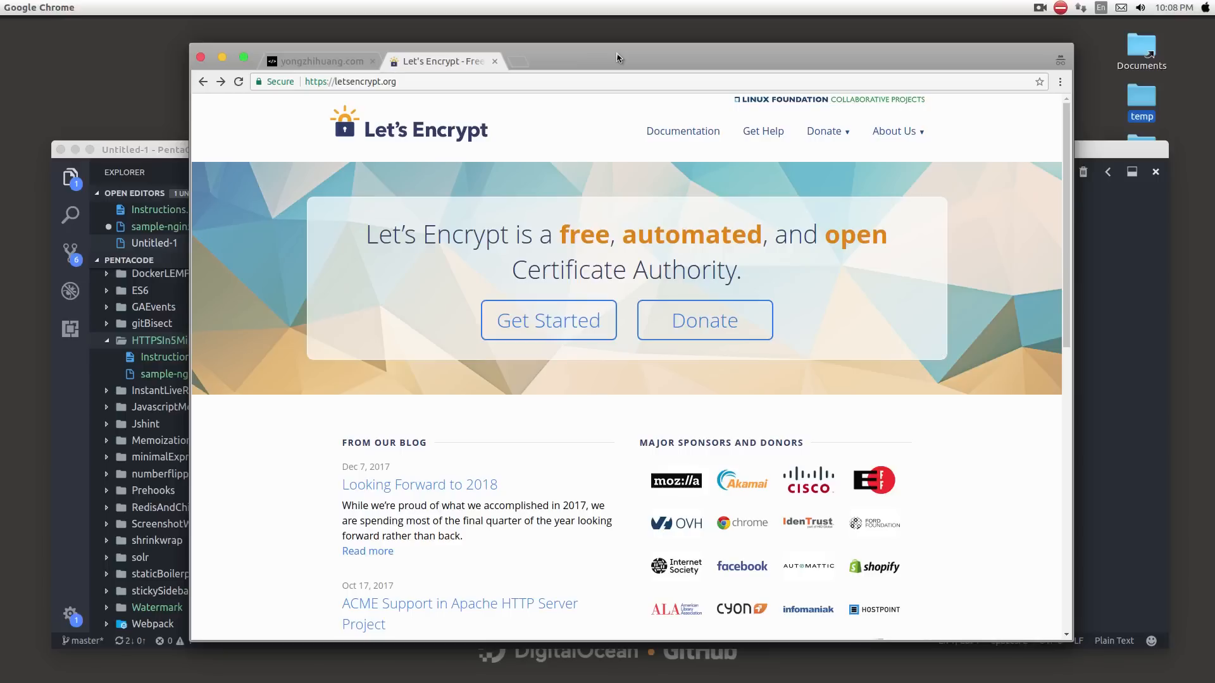
- Compare the not-secure yongzhihuang.com address with the https Let's Encrypt address across tabs
double_click(317, 81)
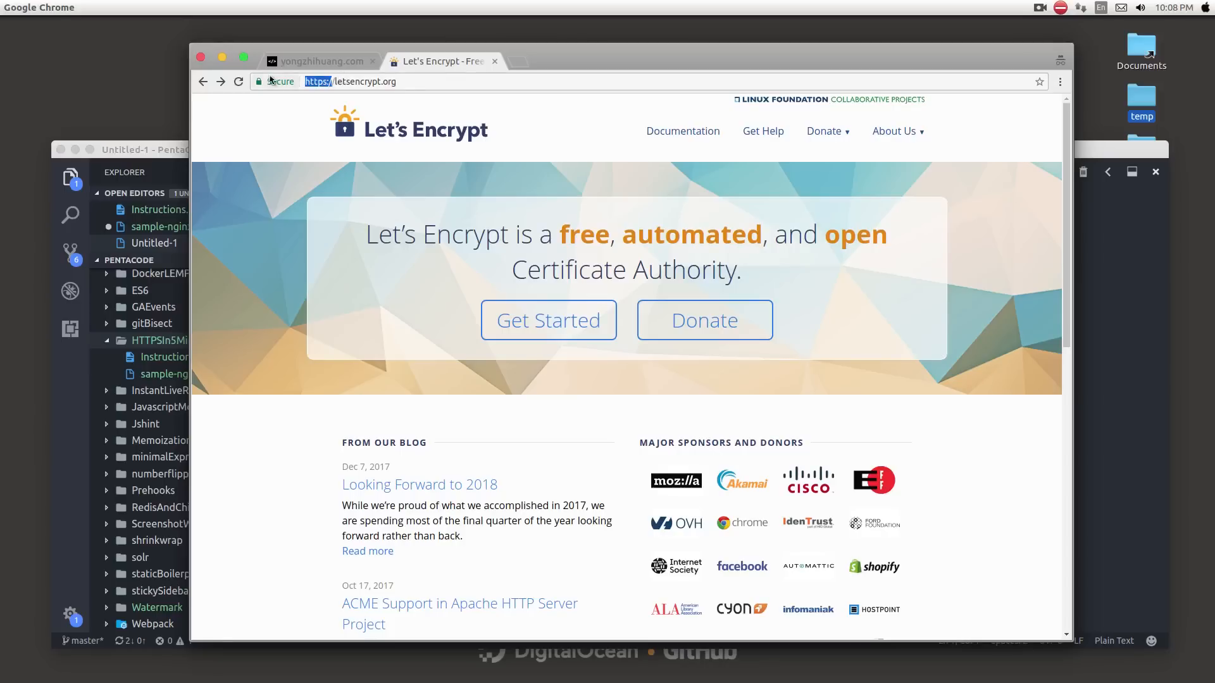
click(318, 61)
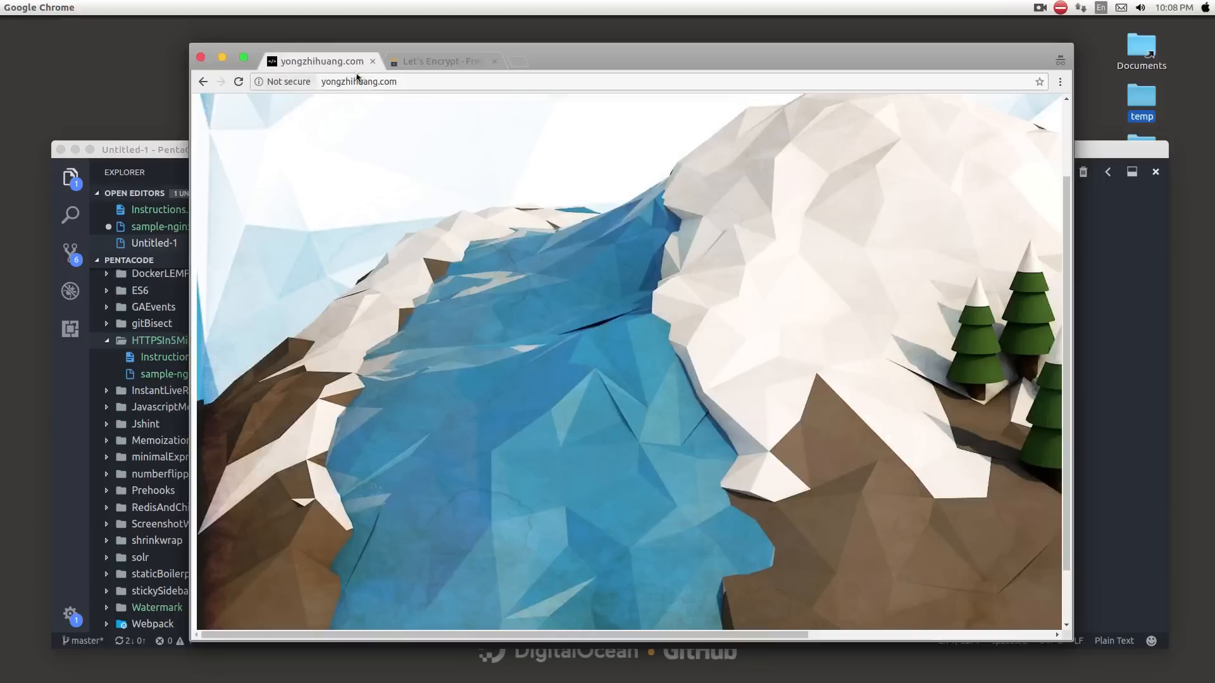
mouse_move(439, 60)
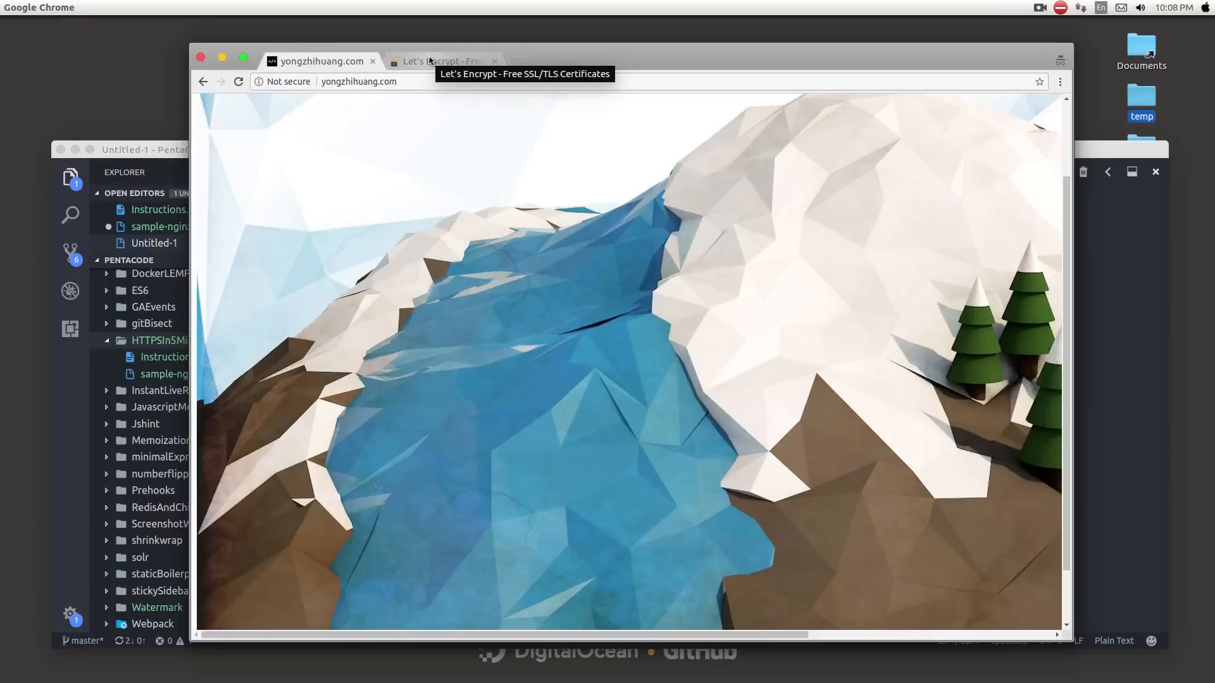
click(442, 61)
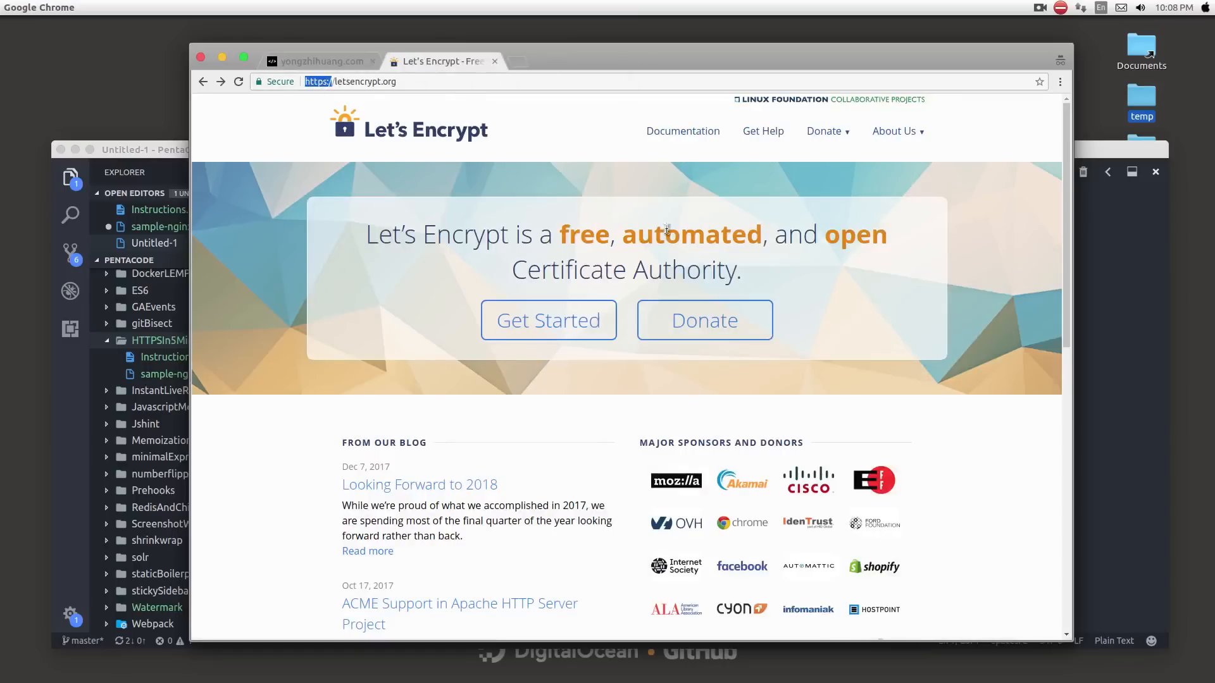
mouse_move(598, 211)
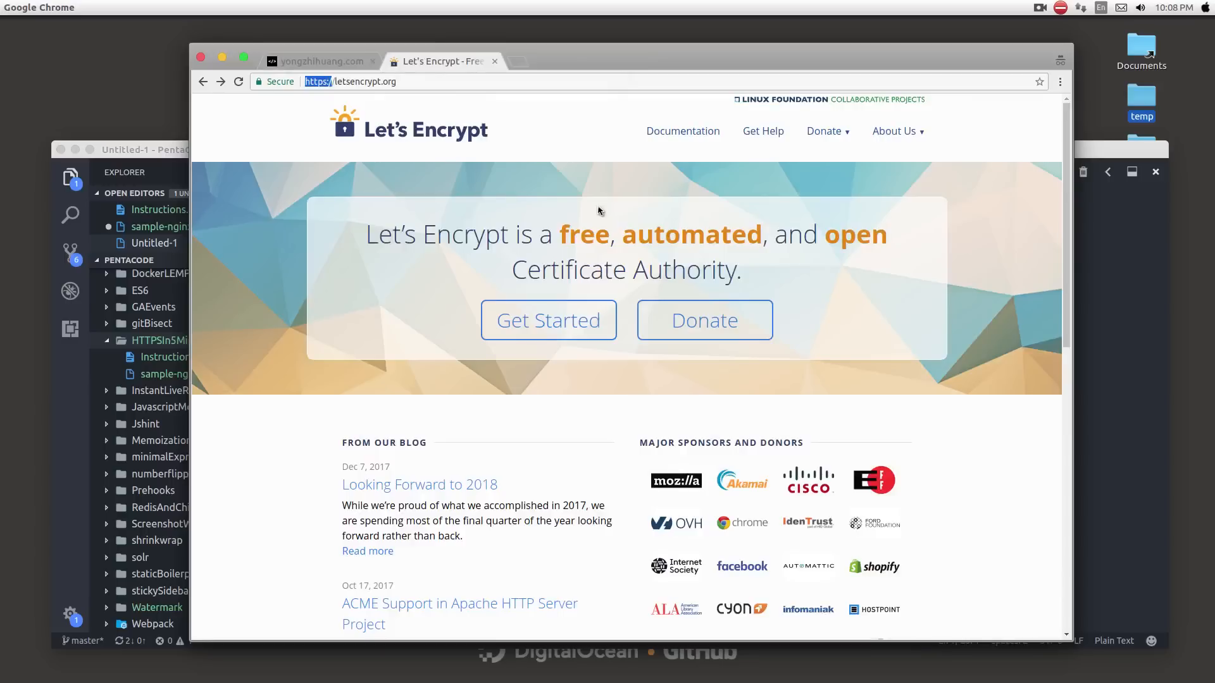
mouse_move(600, 217)
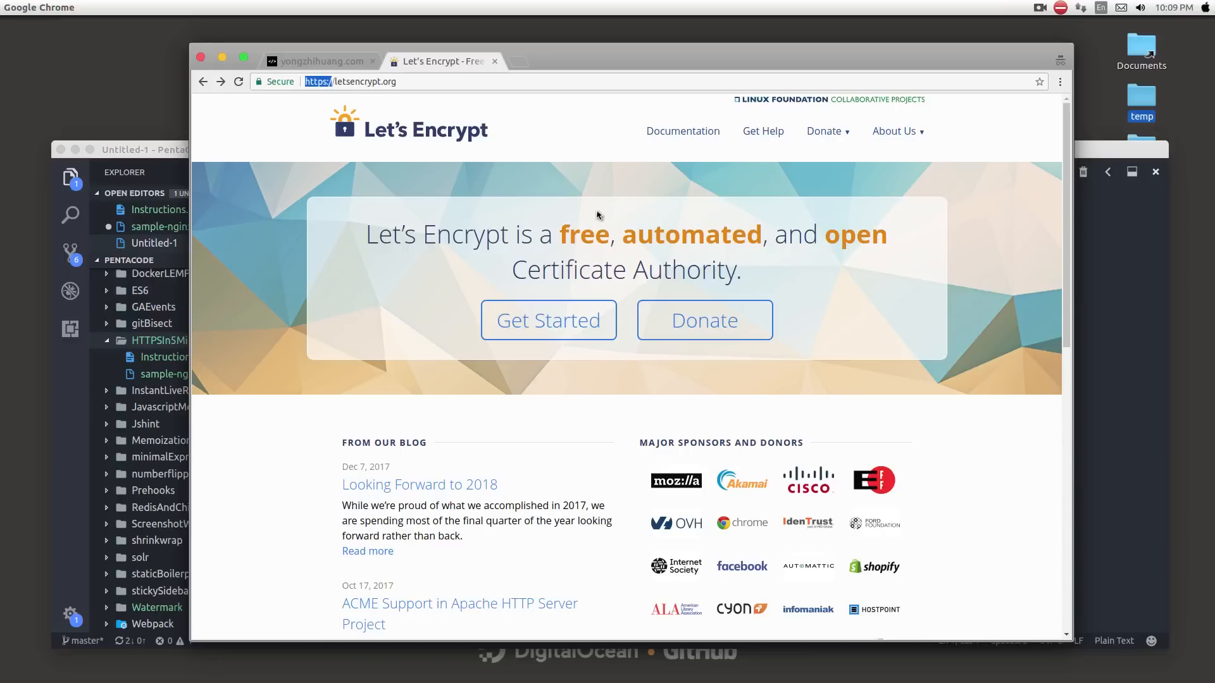
mouse_move(471, 147)
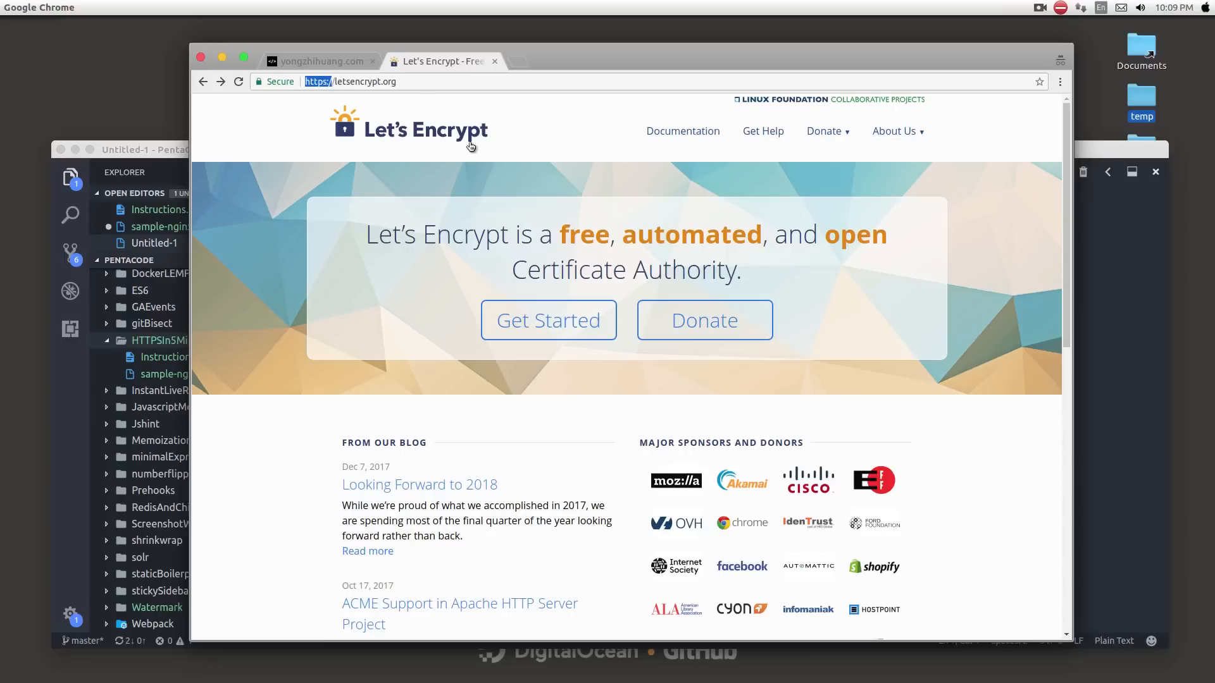
click(319, 61)
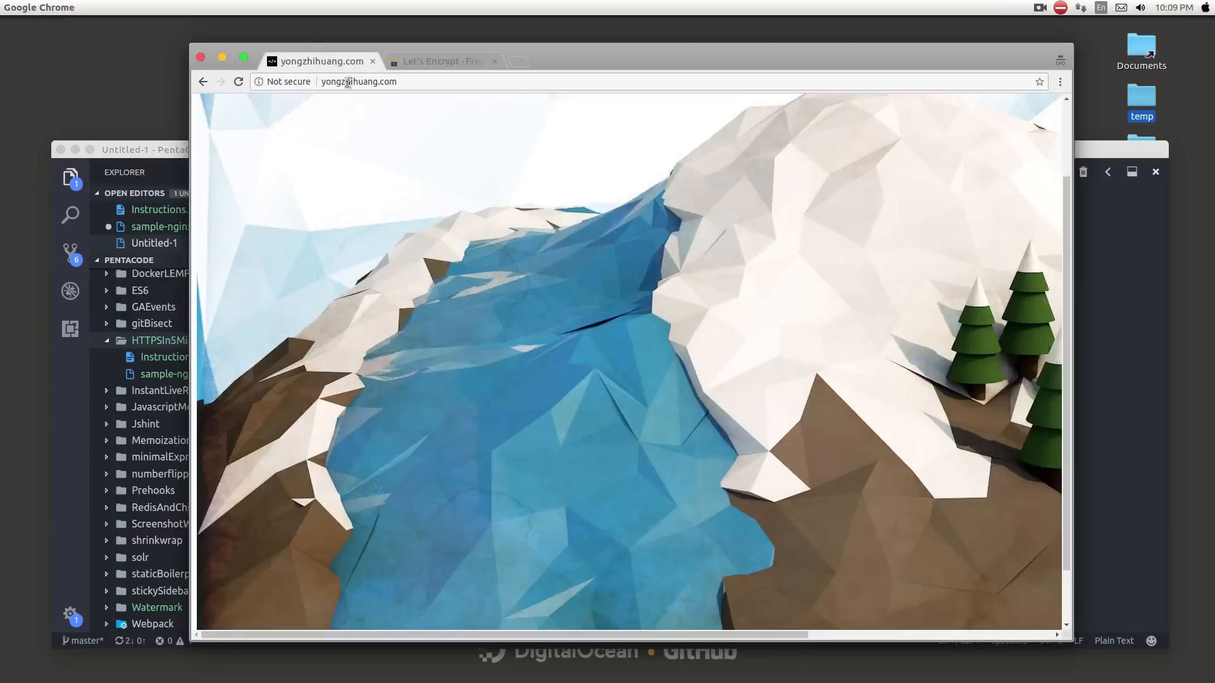
click(358, 81)
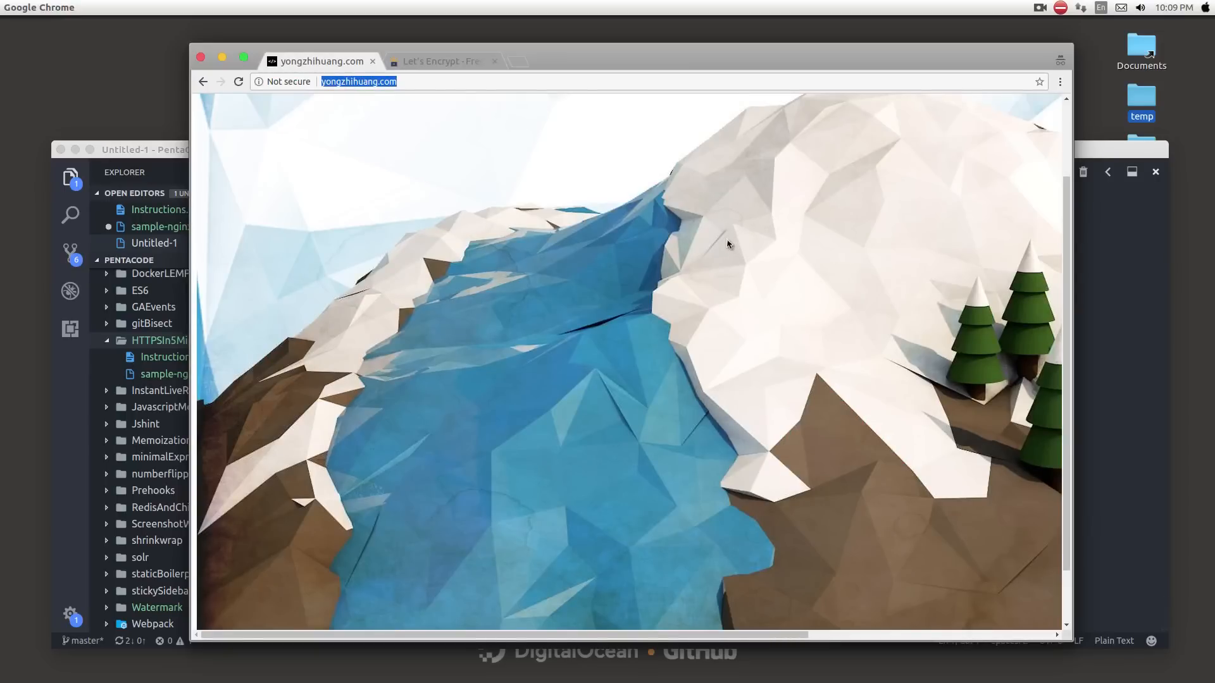
mouse_move(714, 223)
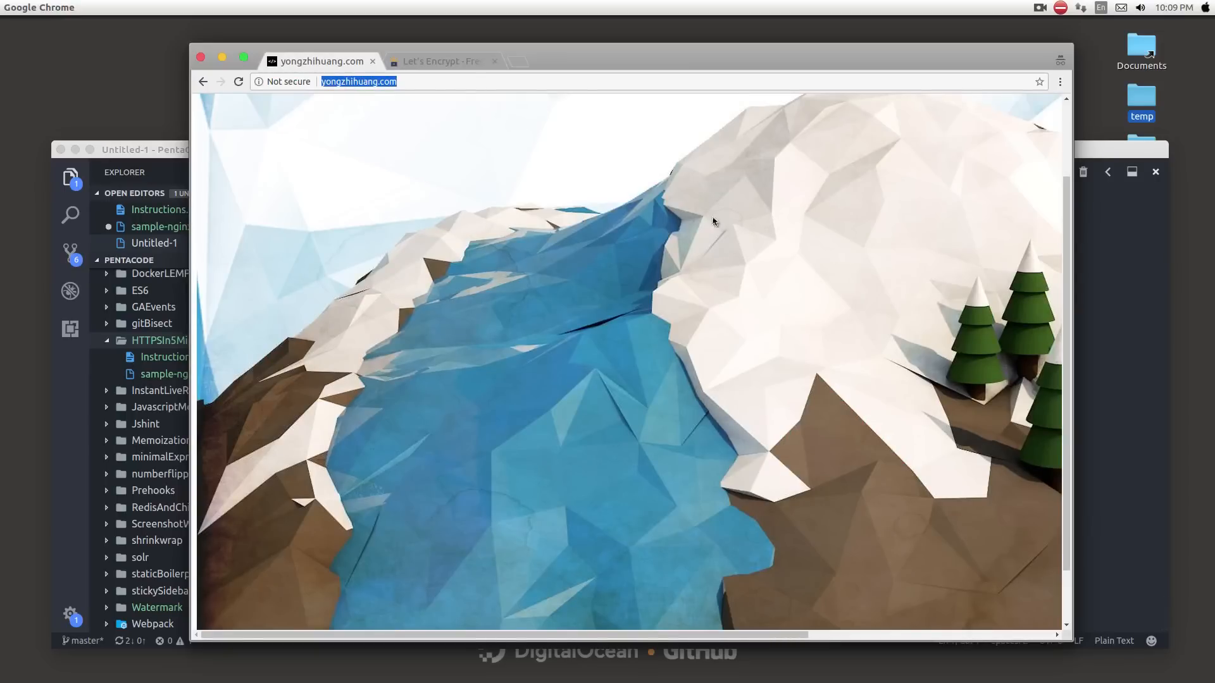
click(441, 61)
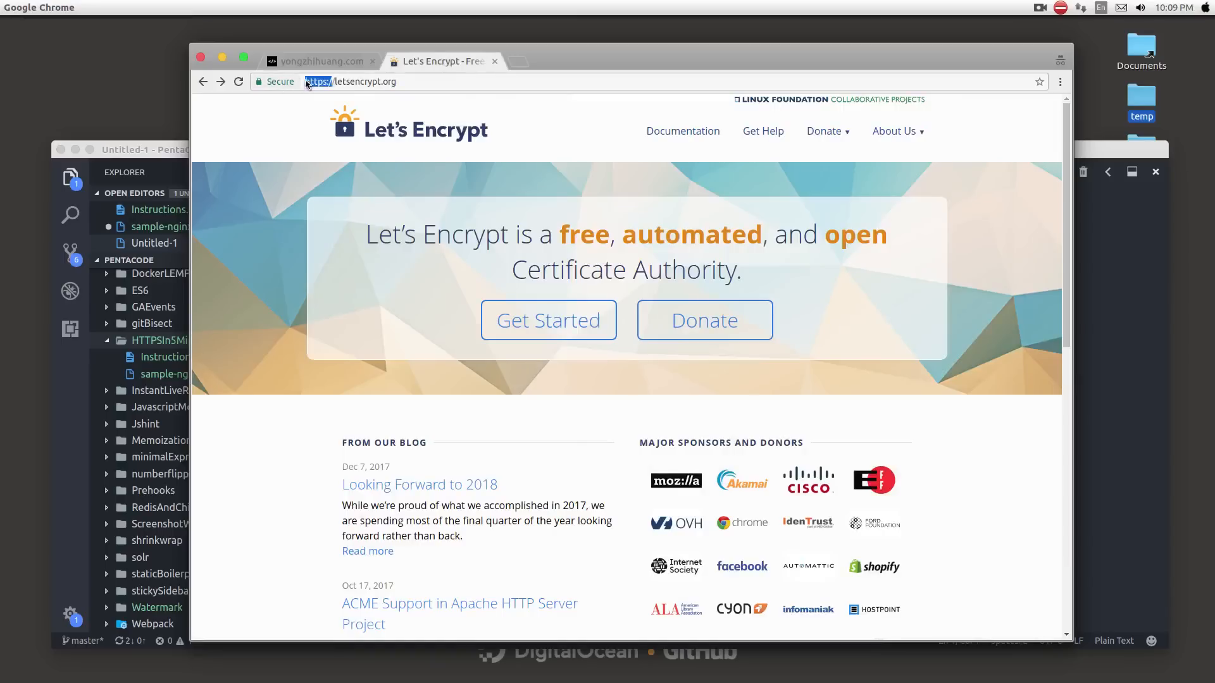
click(320, 61)
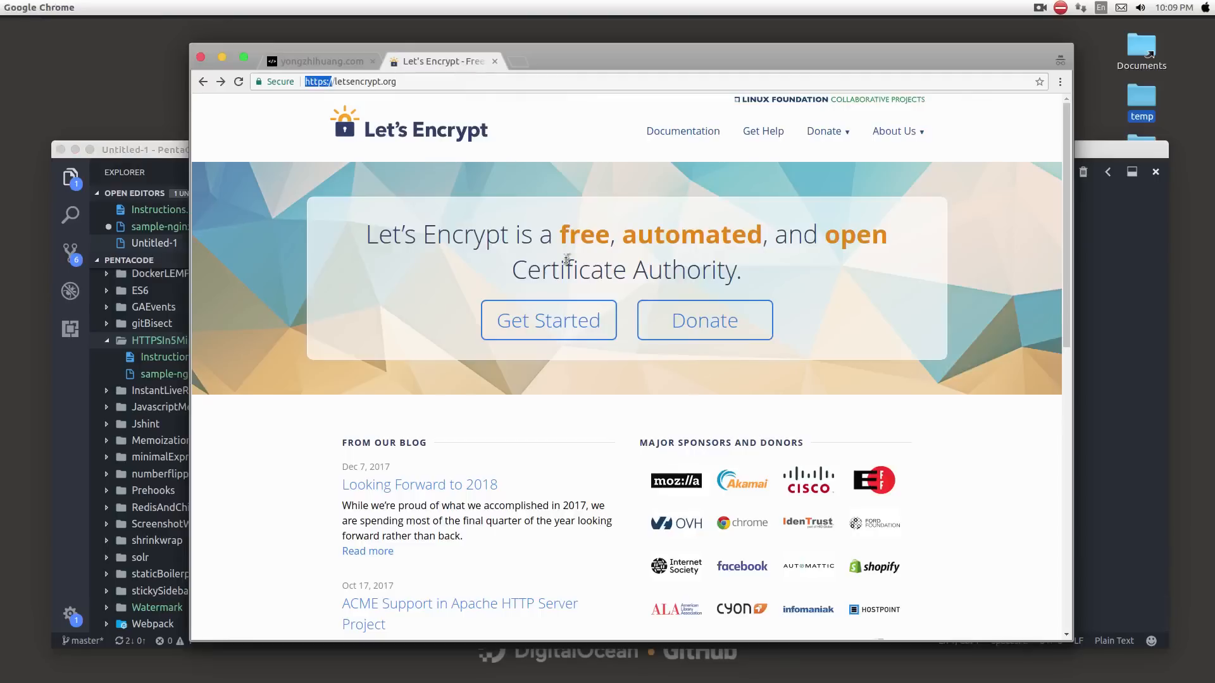
- Follow the Let's Encrypt Getting Started guide to the Certbot website
click(546, 320)
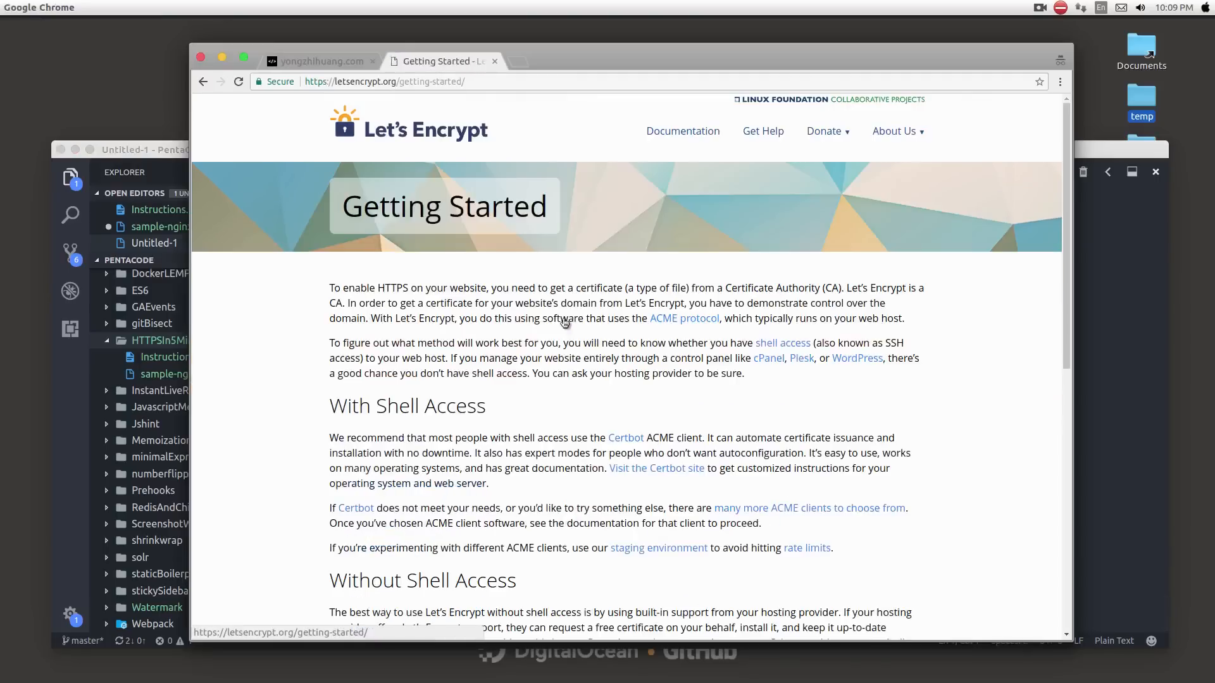
mouse_move(574, 398)
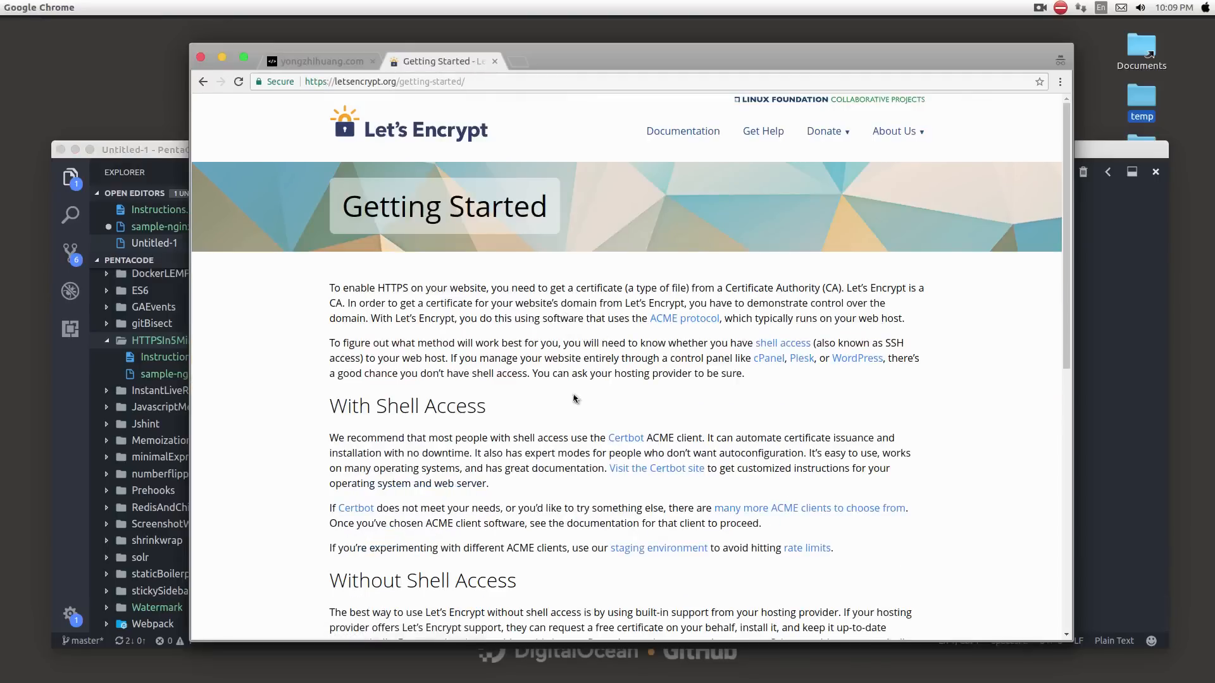
mouse_move(379, 511)
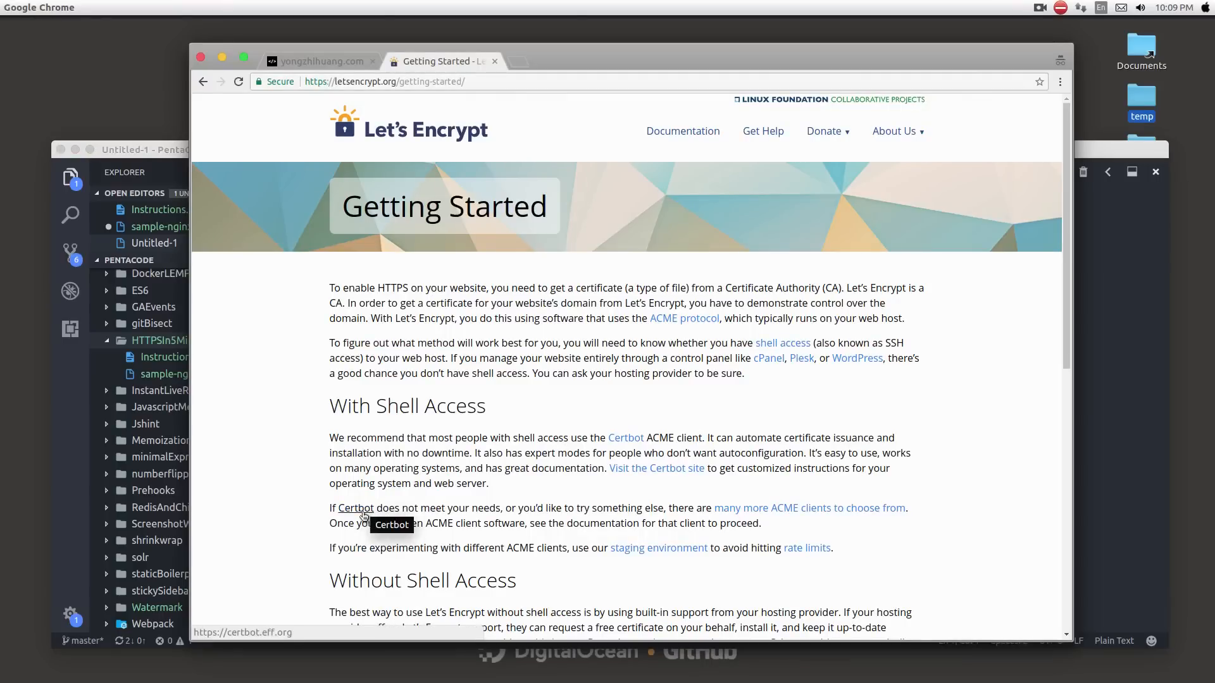
click(354, 508)
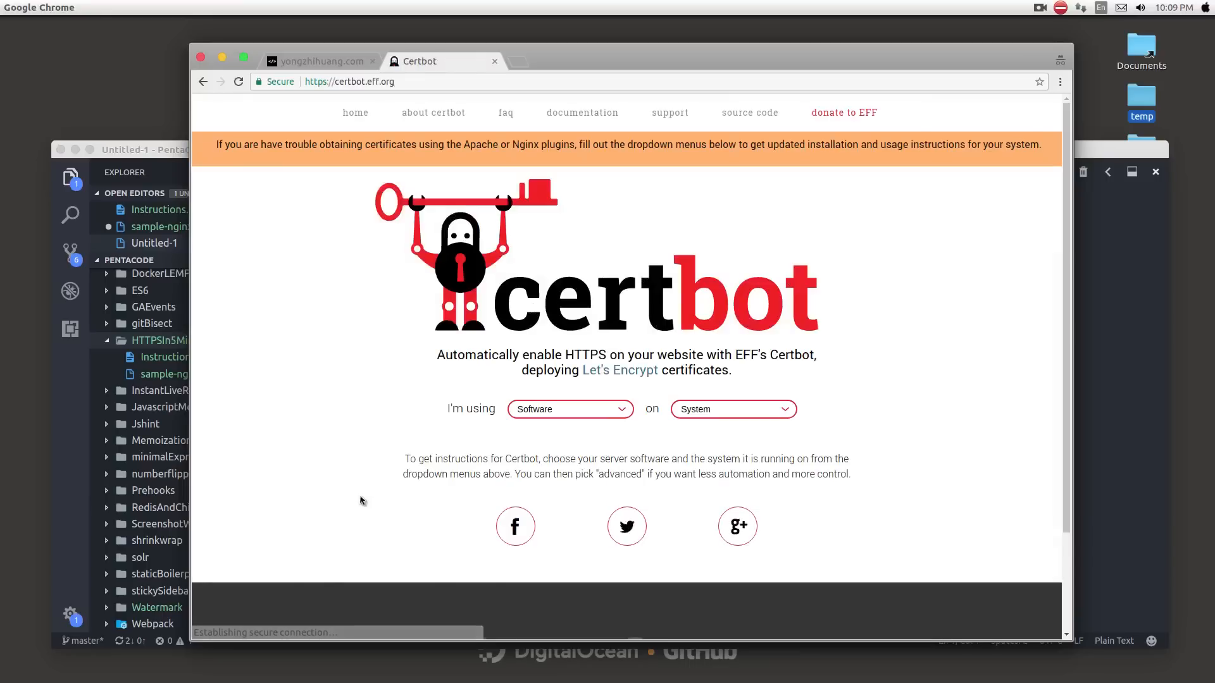
mouse_move(353, 434)
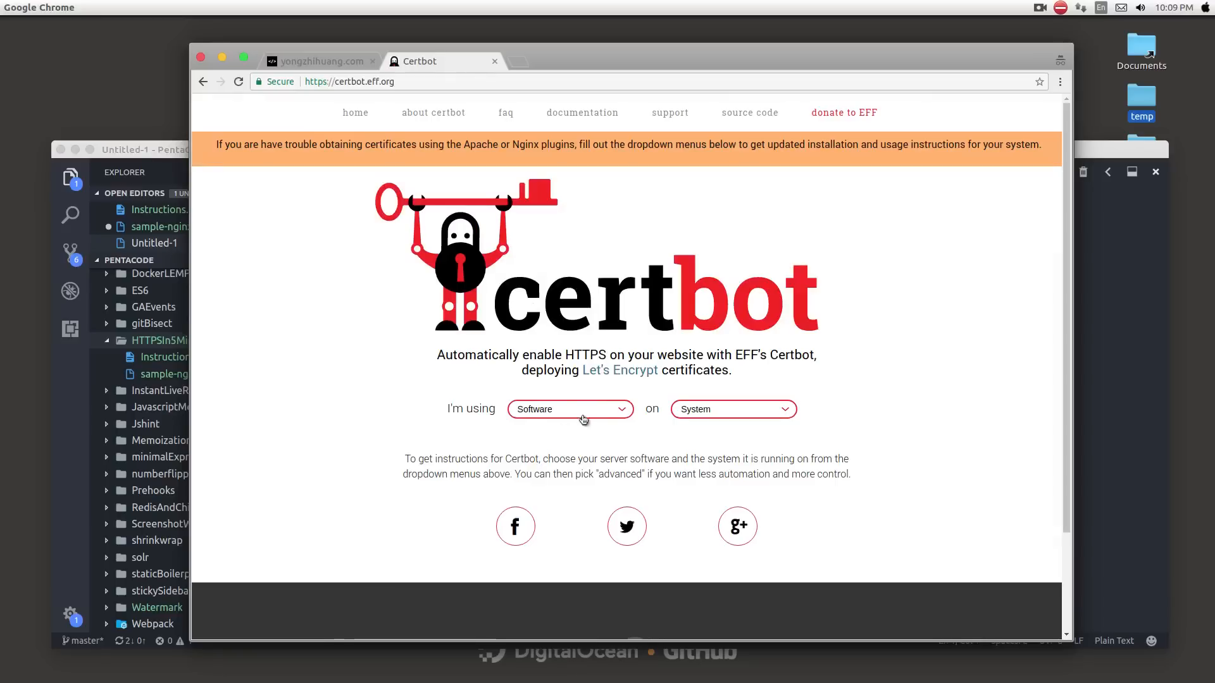
- Choose Nginx as the software and Ubuntu 14.04 (trusty) as the system on Certbot's site
click(570, 409)
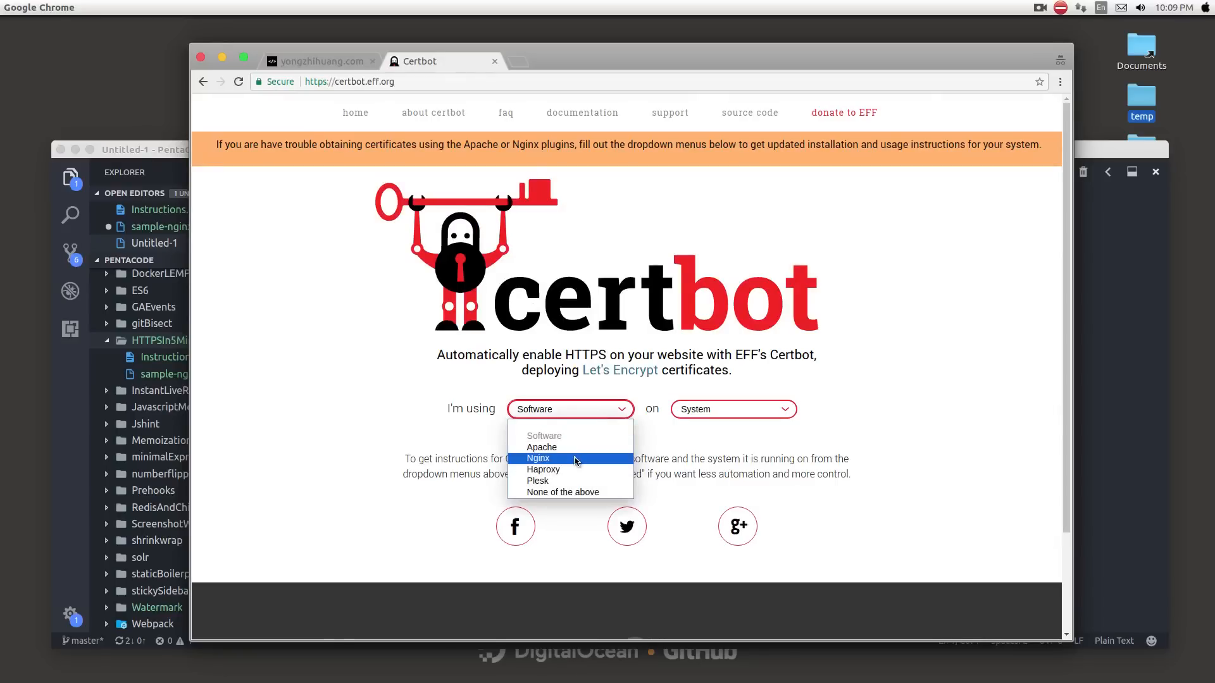
click(537, 458)
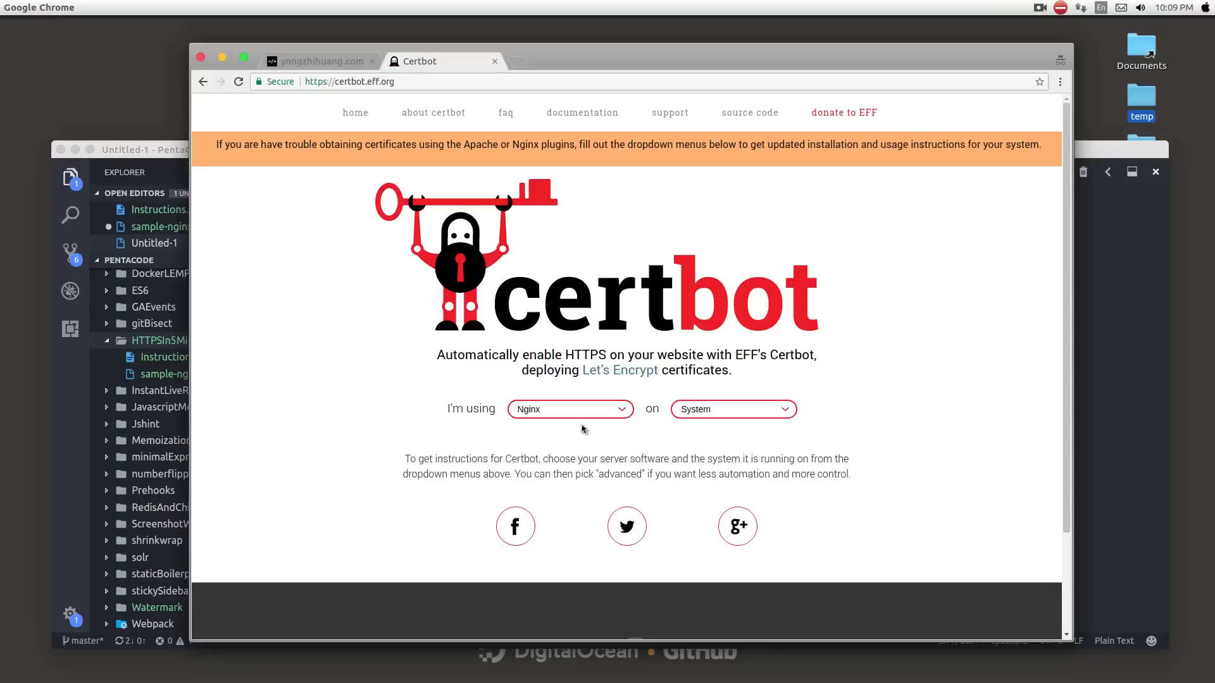
click(570, 408)
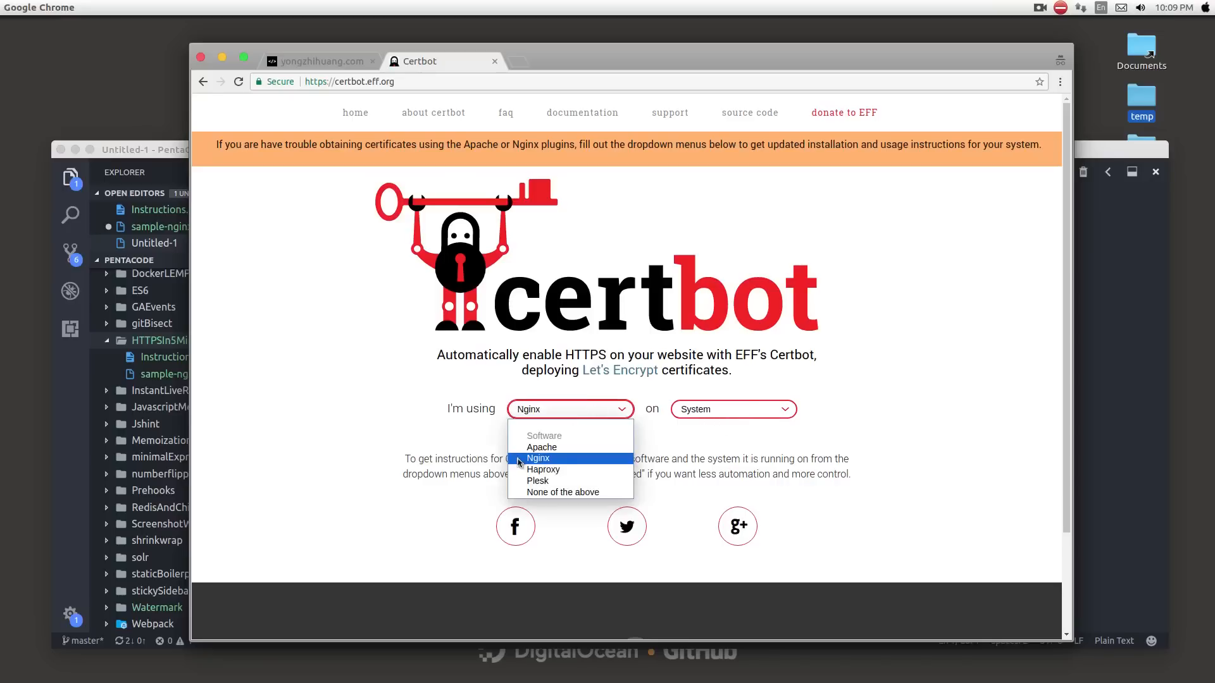
mouse_move(537, 481)
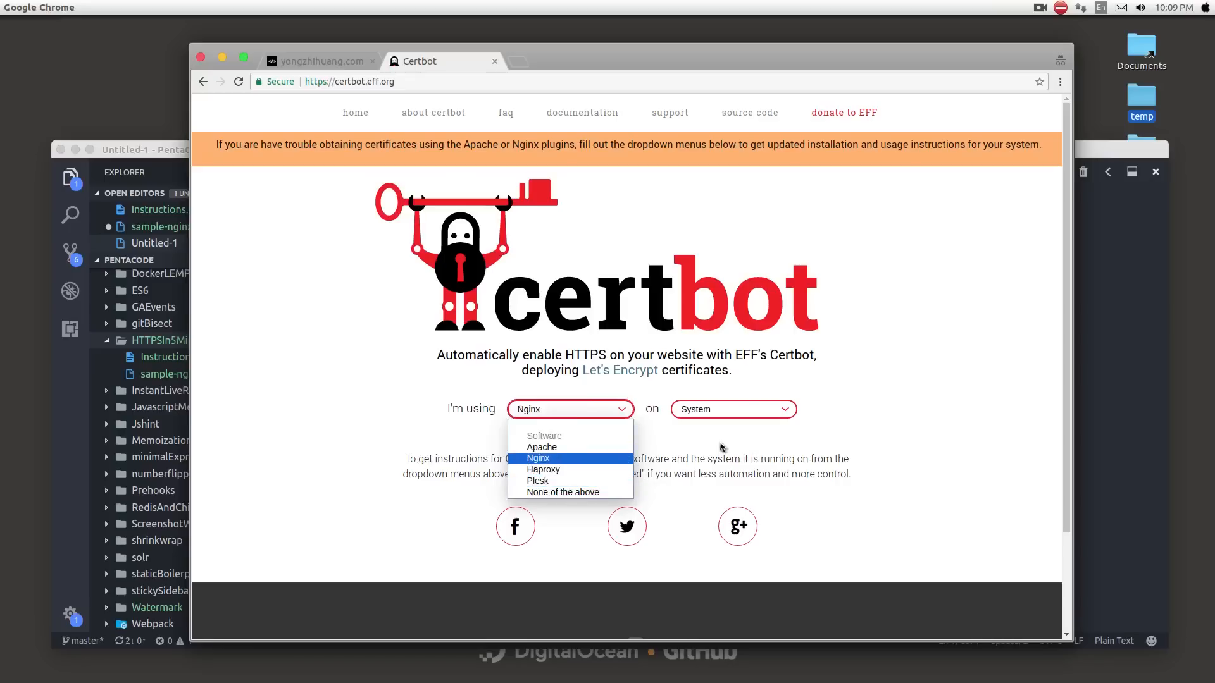
click(732, 408)
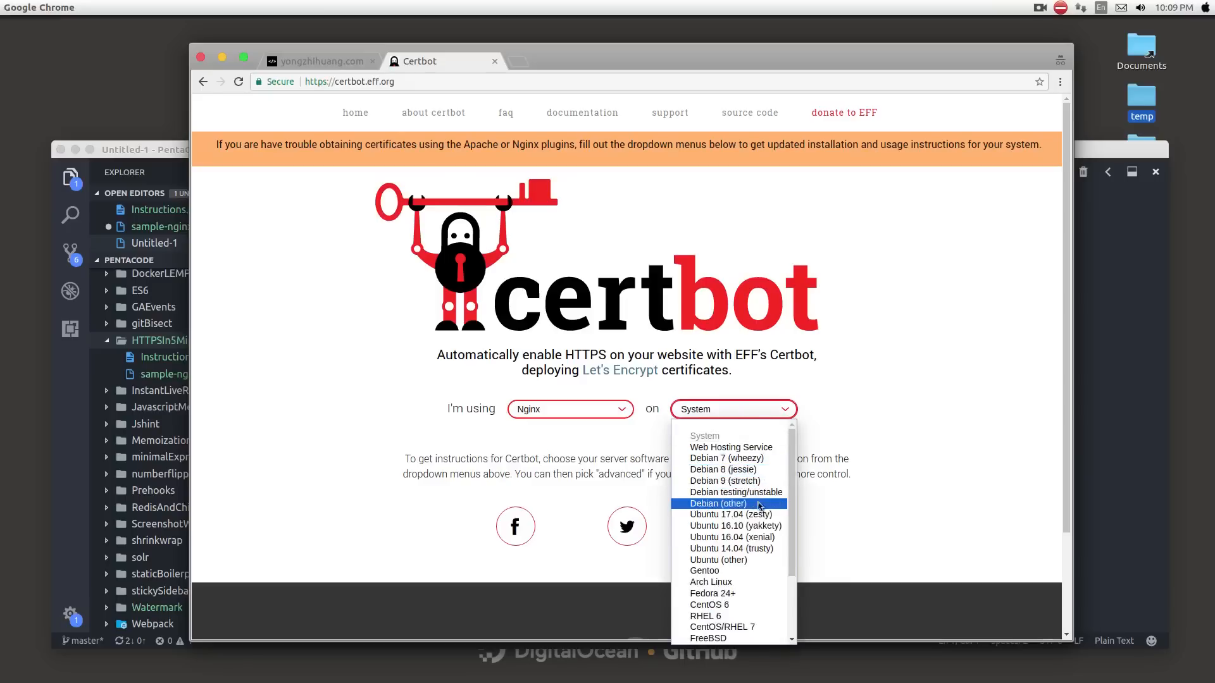
click(730, 548)
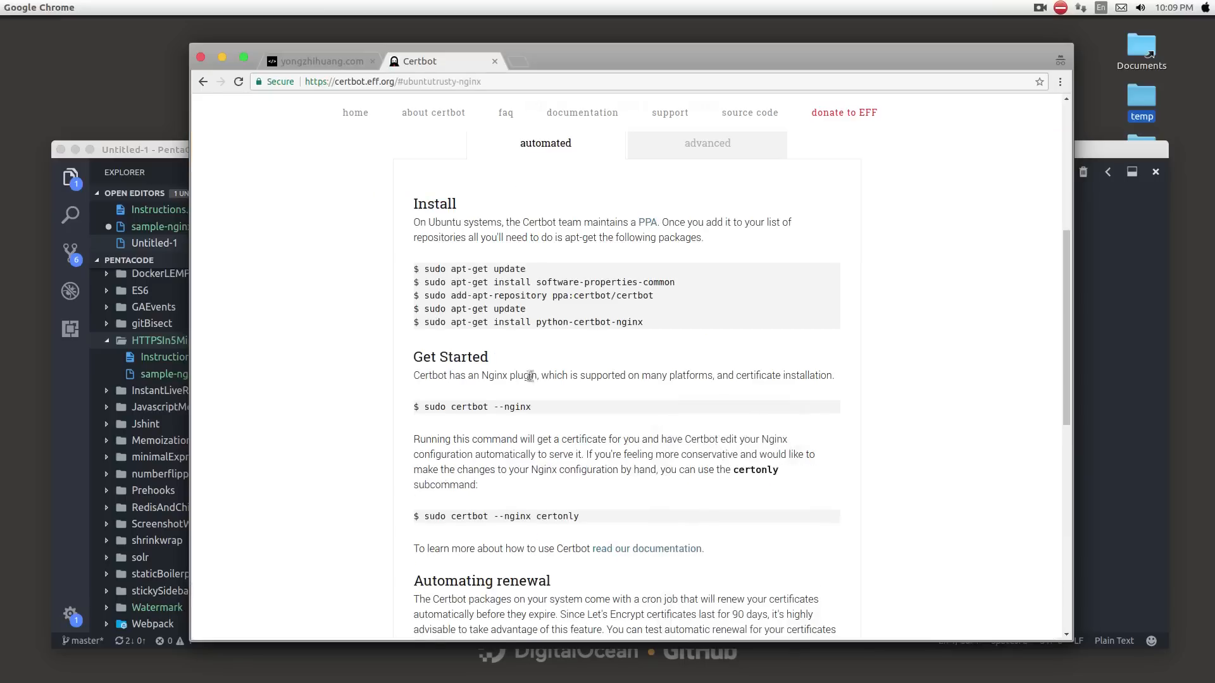
mouse_move(592, 324)
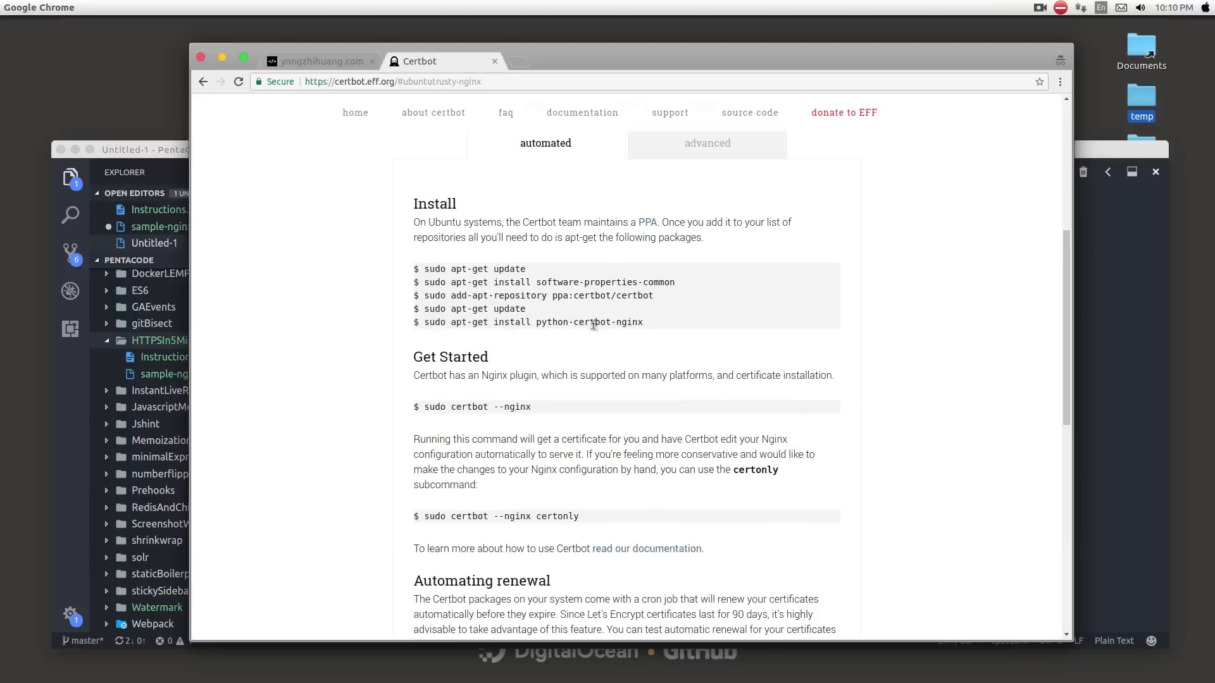
mouse_move(577, 332)
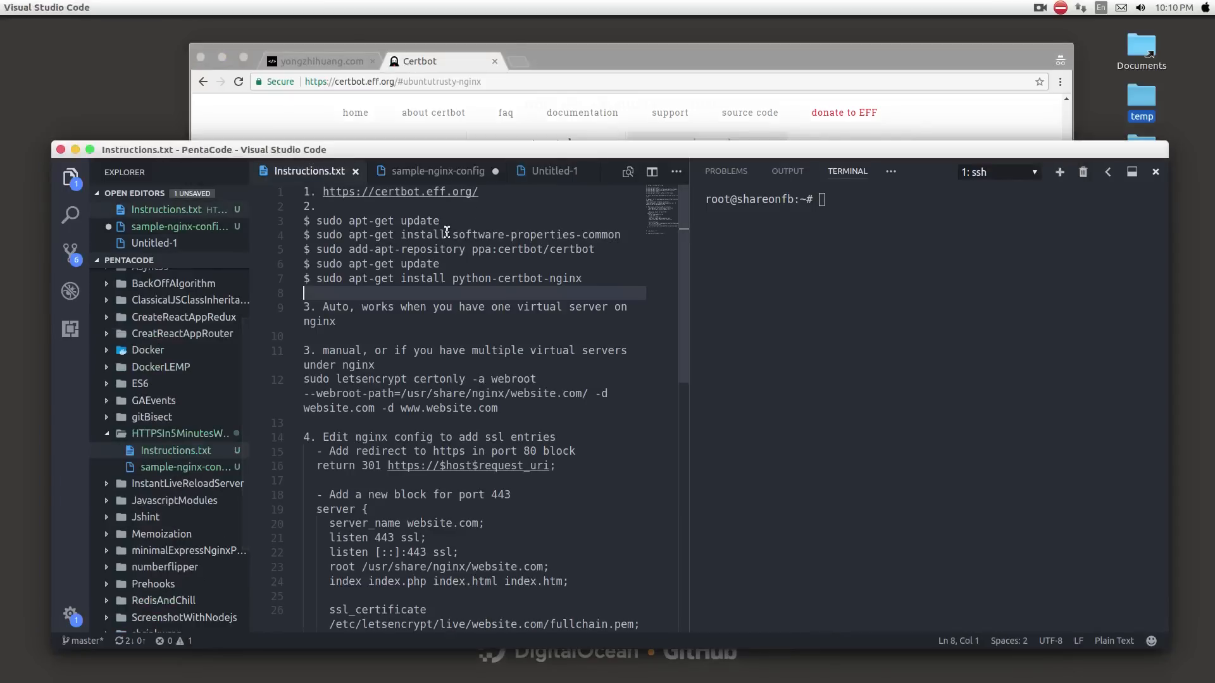
- Run sudo apt-get update on the server from the SSH terminal
drag(317, 220, 439, 220)
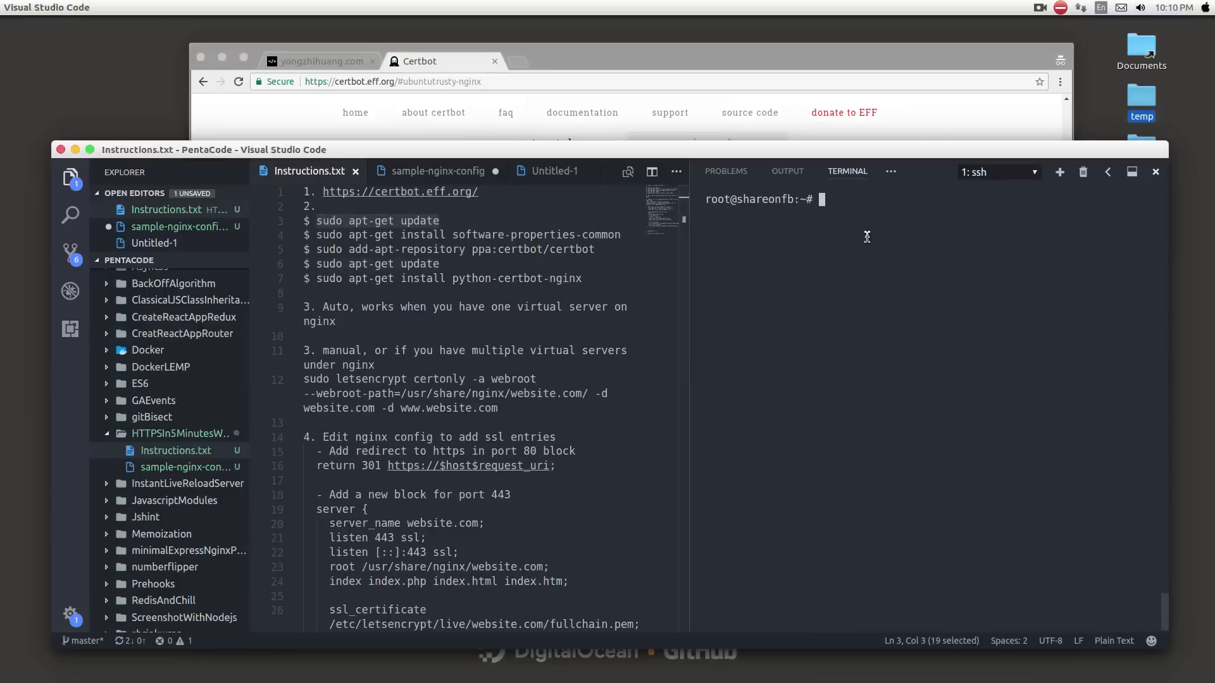
text(sudo apt-get update)
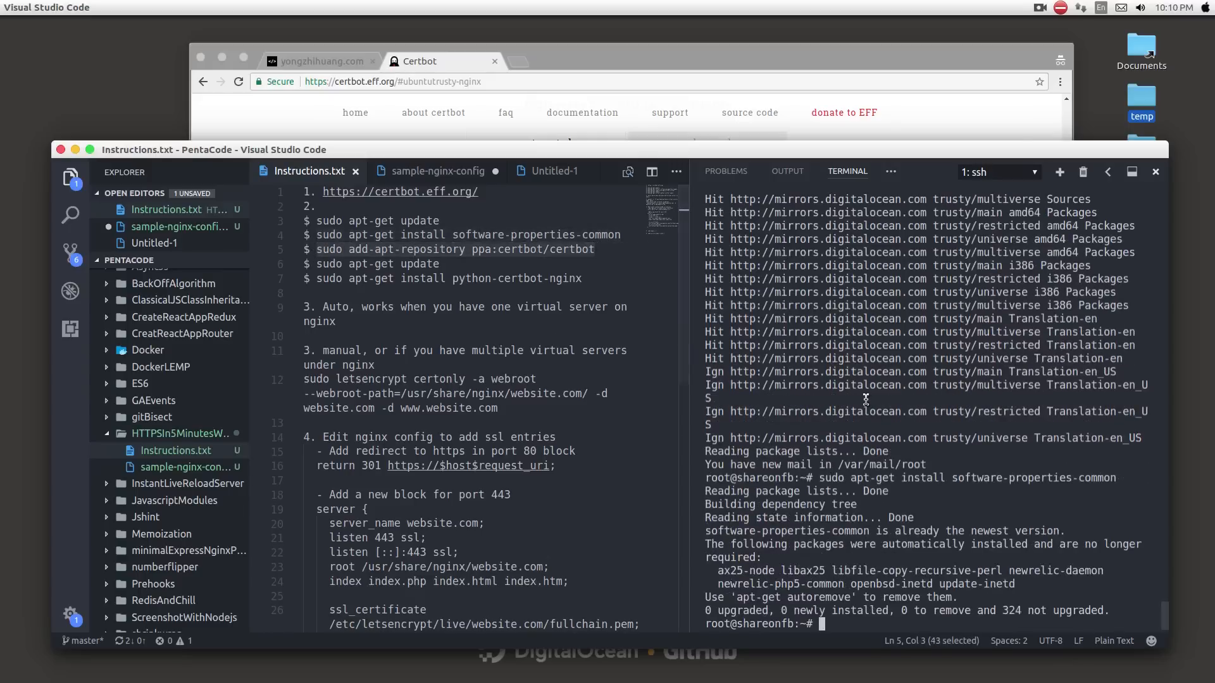
key(Return)
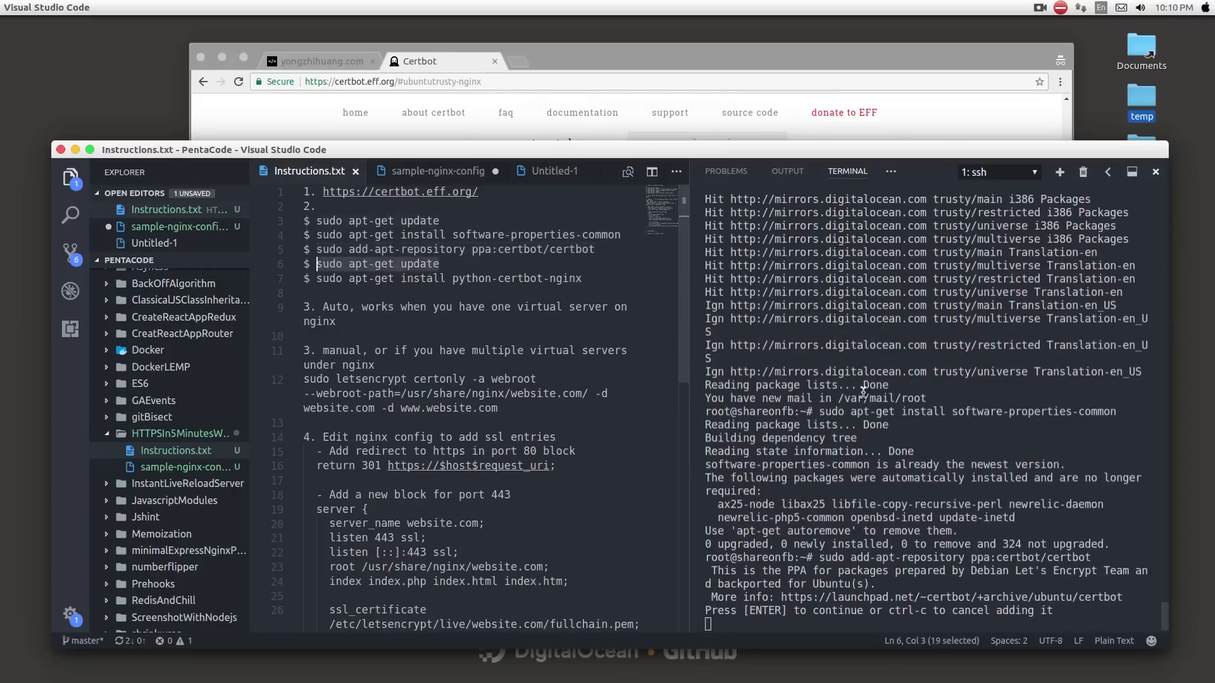
- Confirm adding the Certbot PPA repository on the server
key(Return)
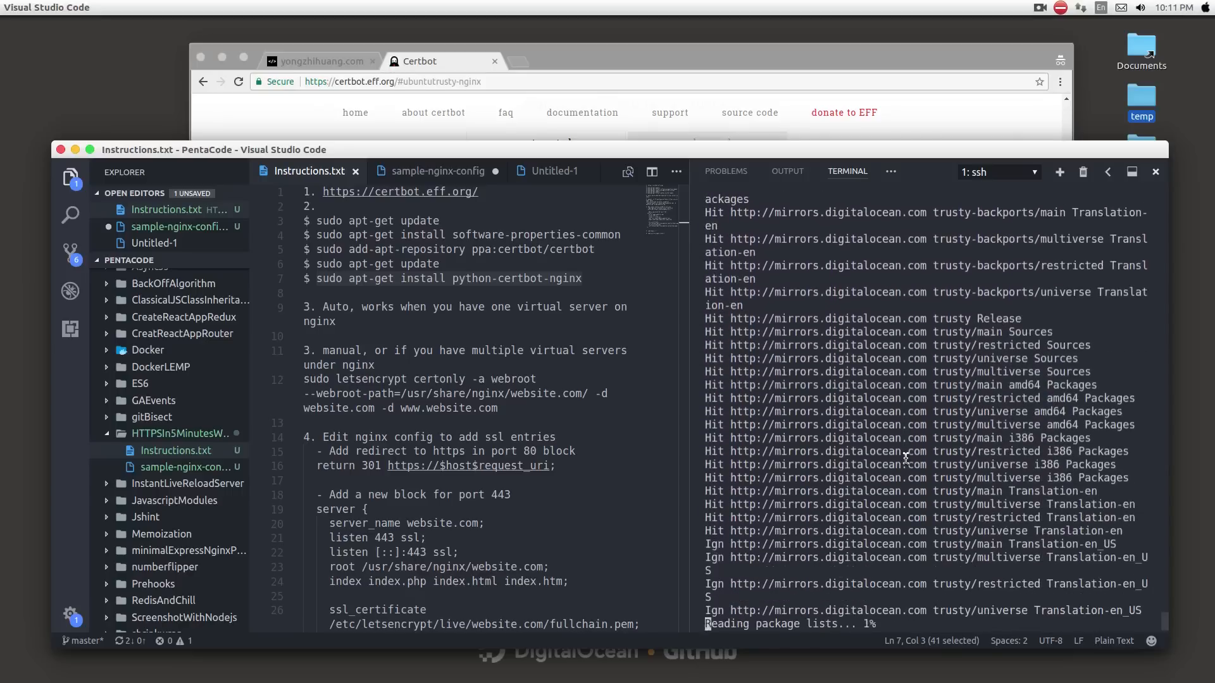
mouse_move(276, 81)
text(cd)
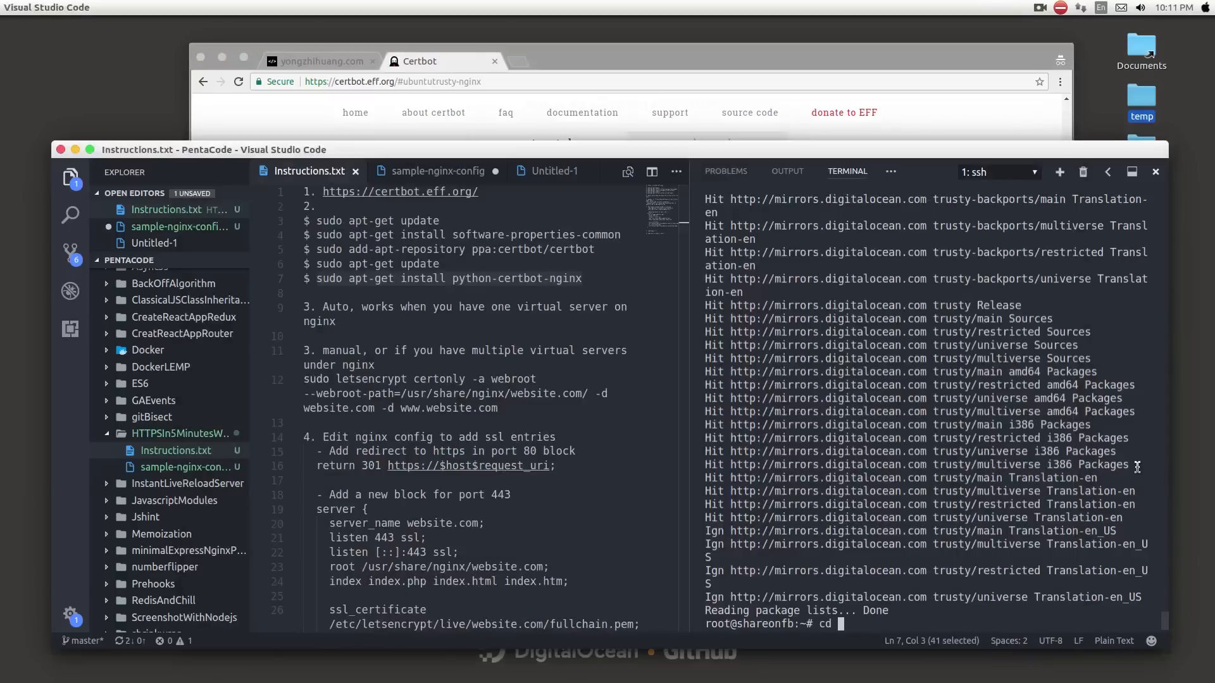
- Change into /etc/nginx/sites-available/ and list its files
text(/etc)
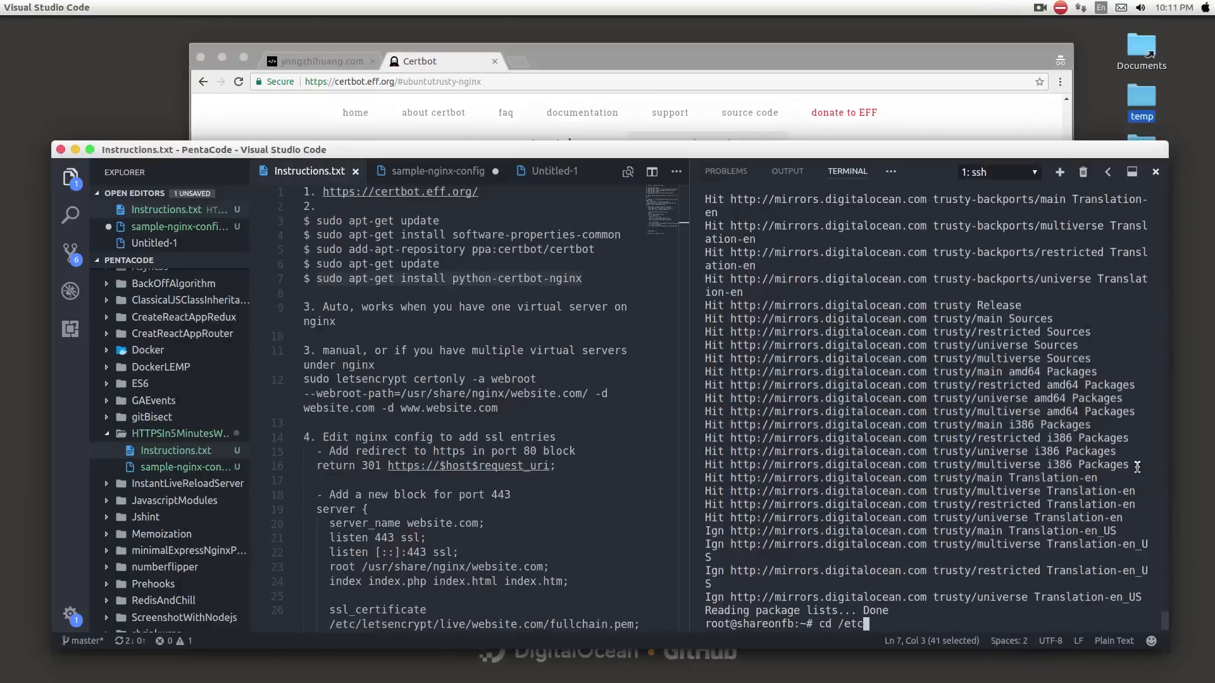
text(/nginx/sites-available/)
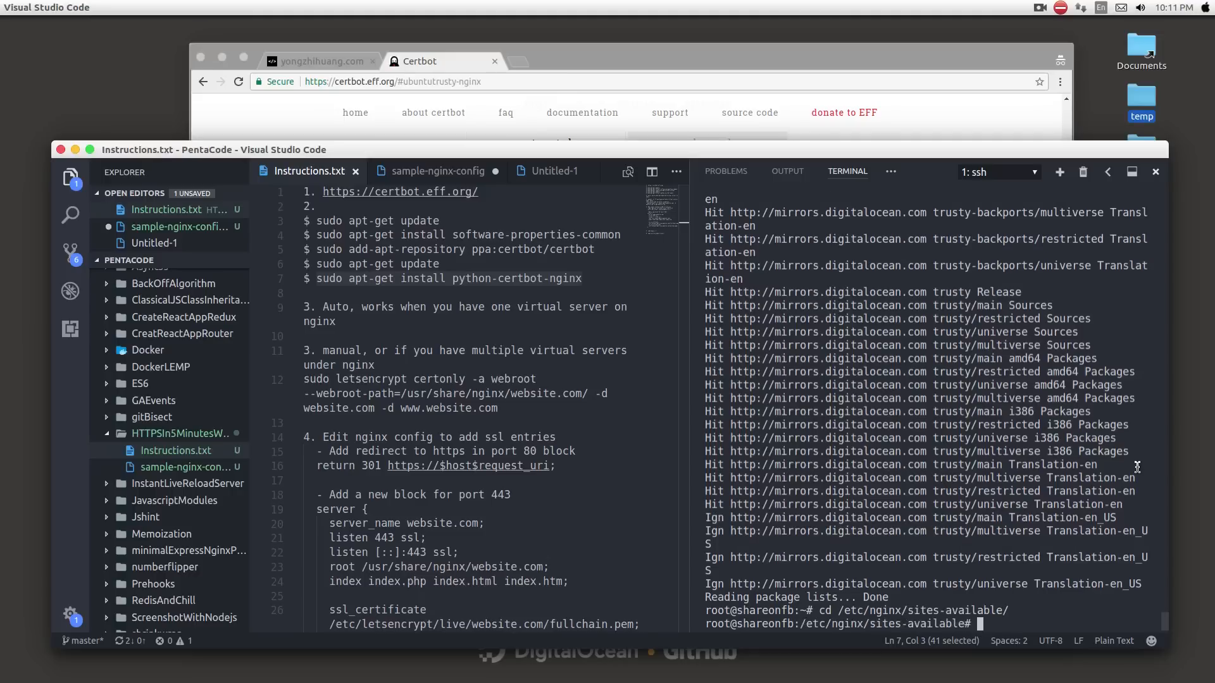
text(ls)
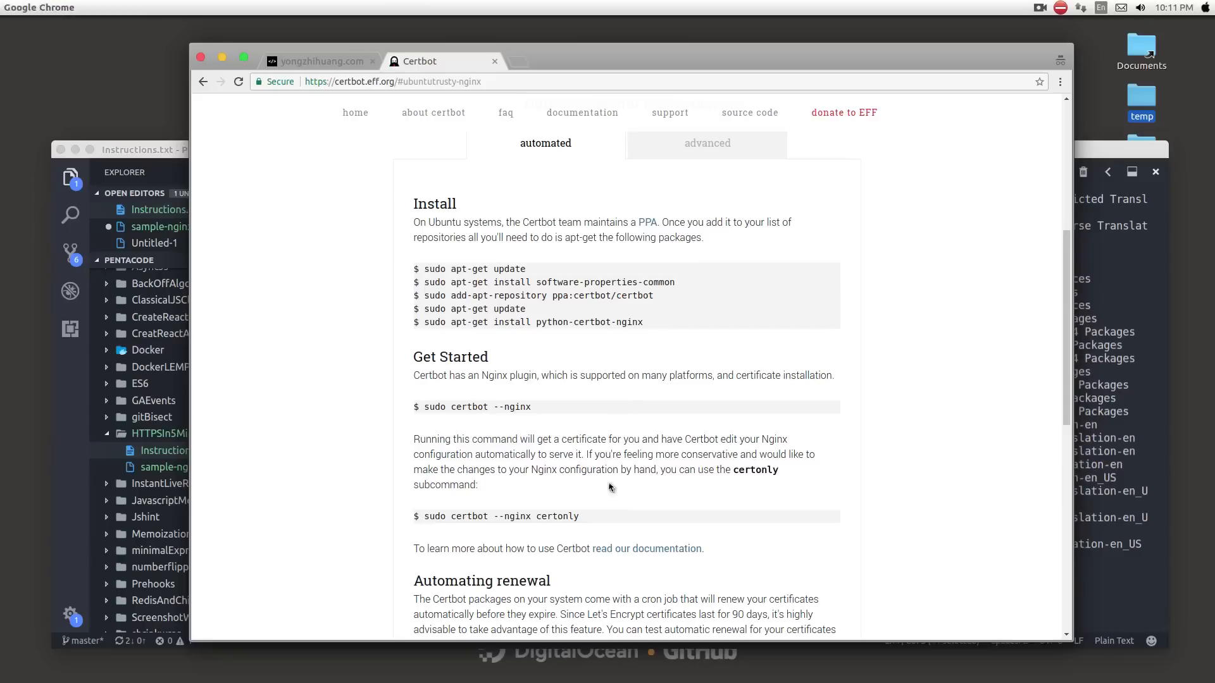
mouse_move(585, 520)
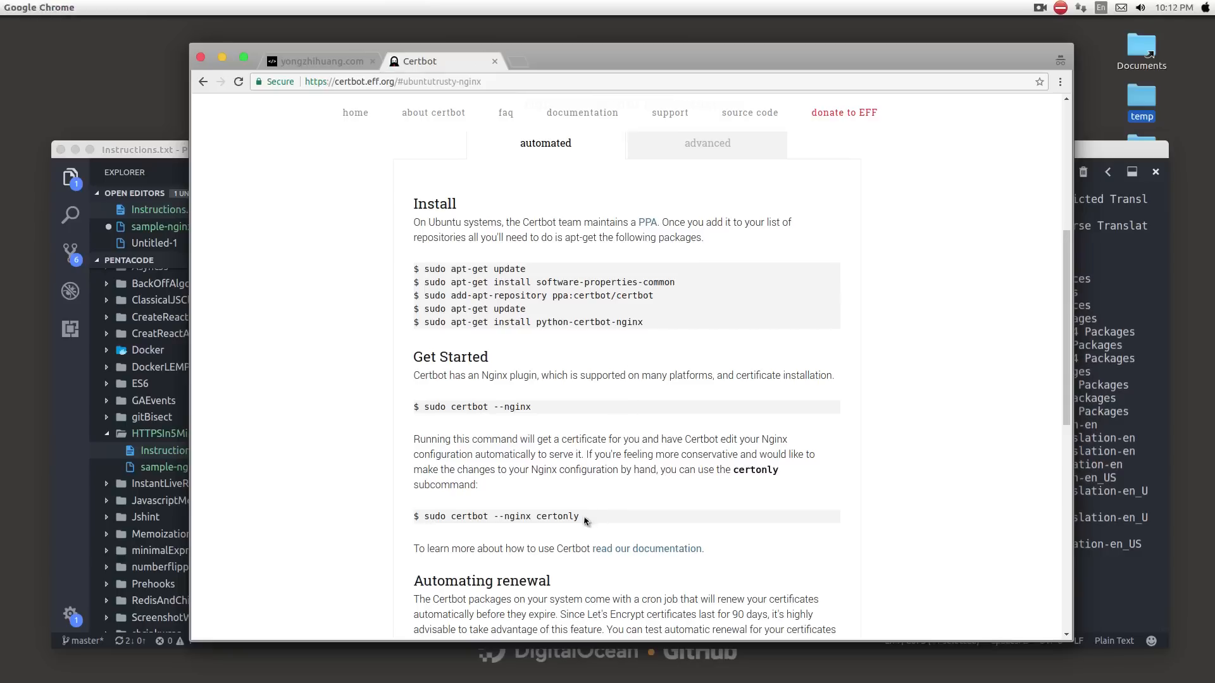
mouse_move(1129, 362)
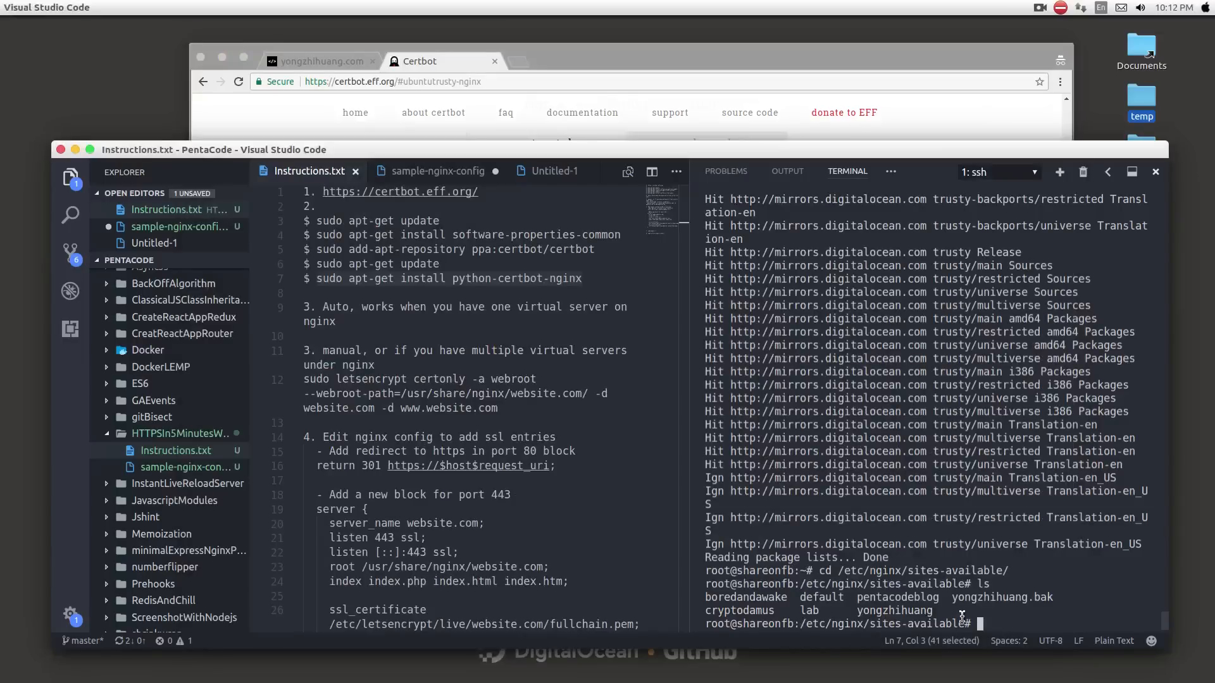
- Copy the certonly webroot command from Instructions.txt and clear the terminal for it
click(500, 409)
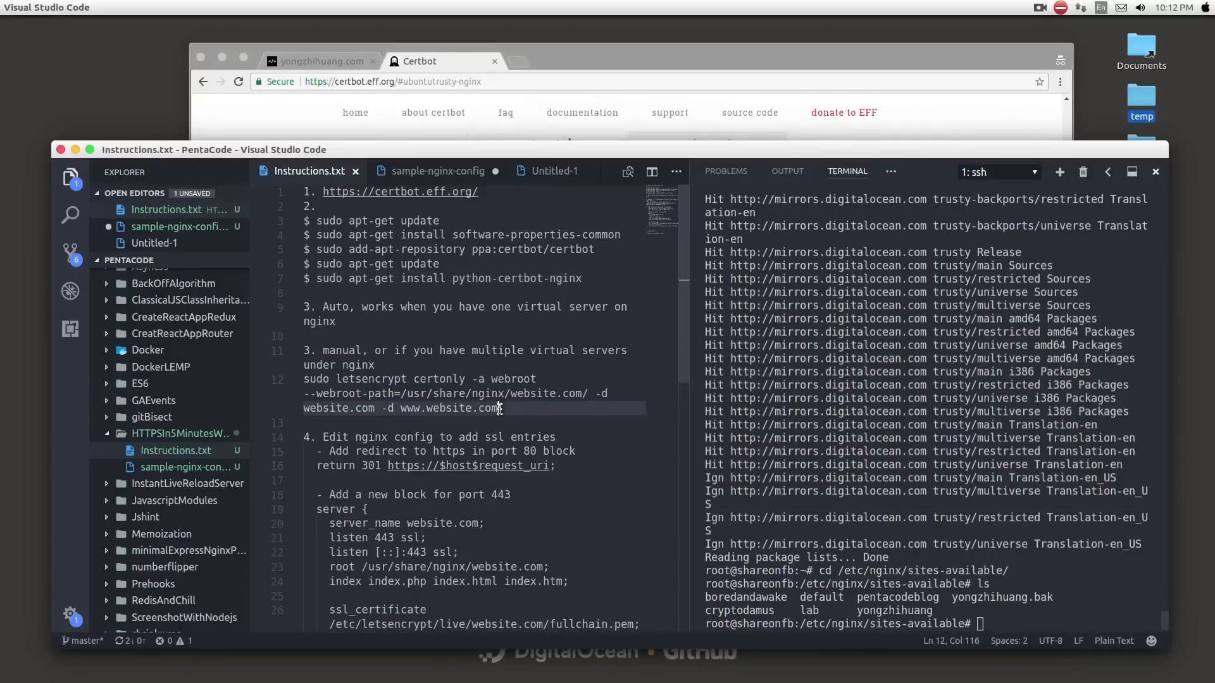
drag(501, 408, 302, 378)
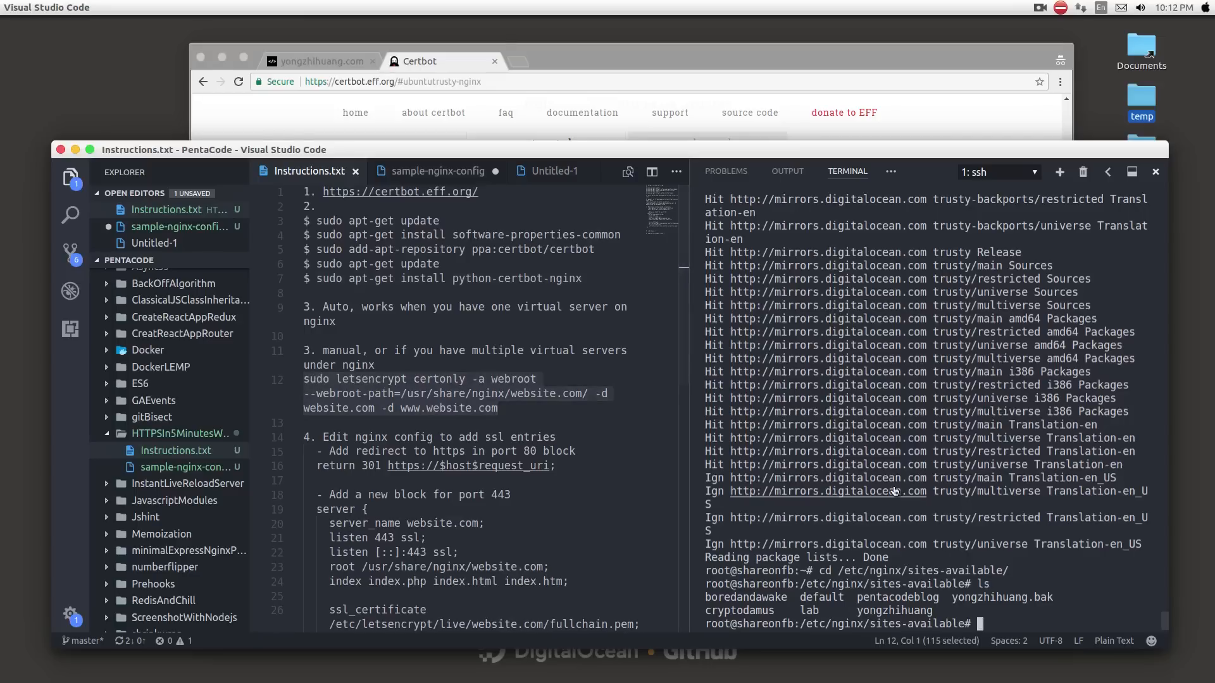
text(clera)
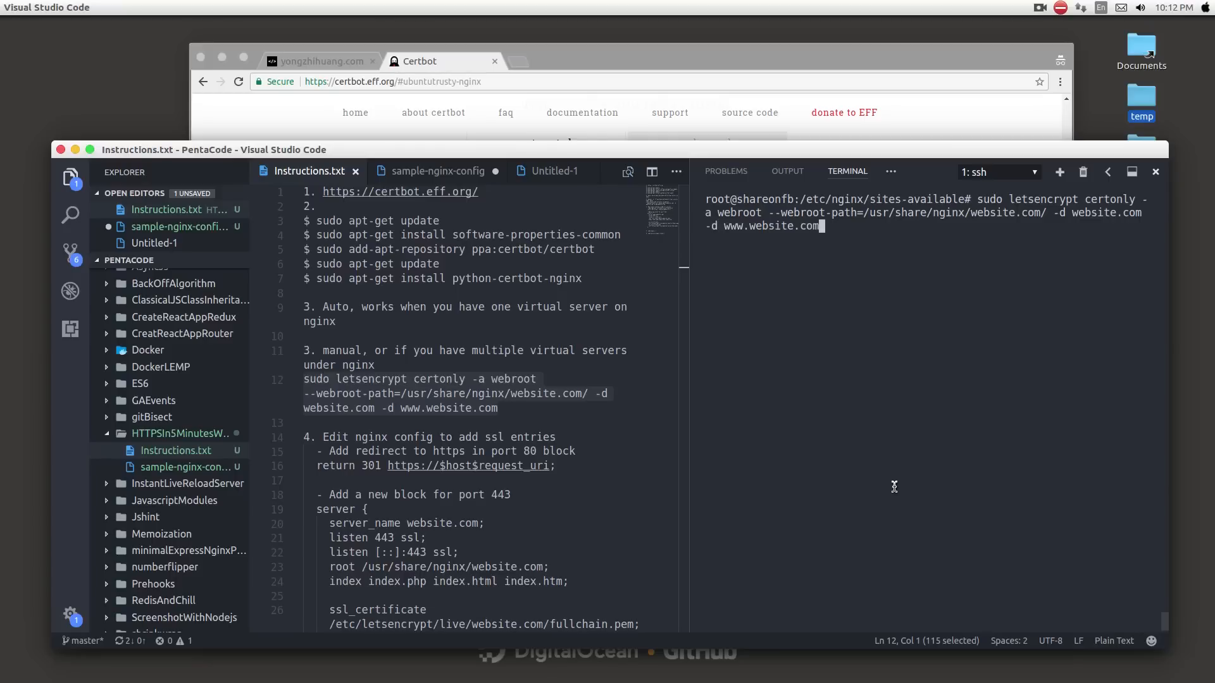
- Run the webroot certificate request with yongzhihuang.com replacing the website.com placeholders
key(BackSpace)
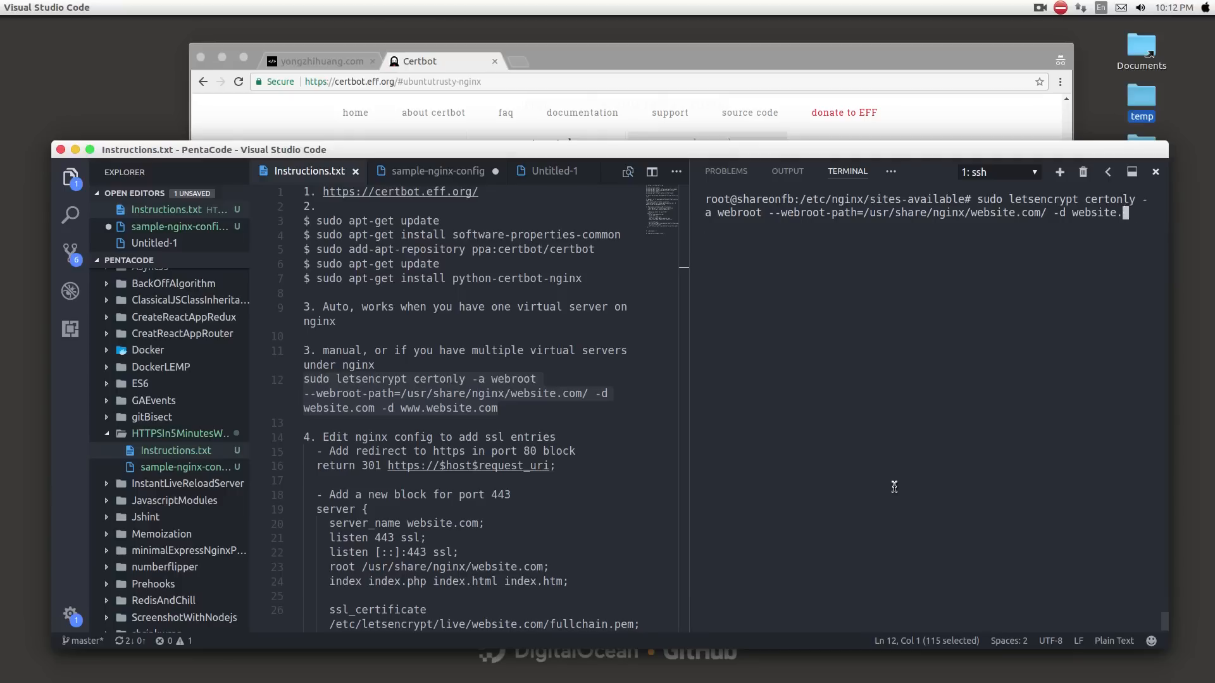
text(yongzhihj)
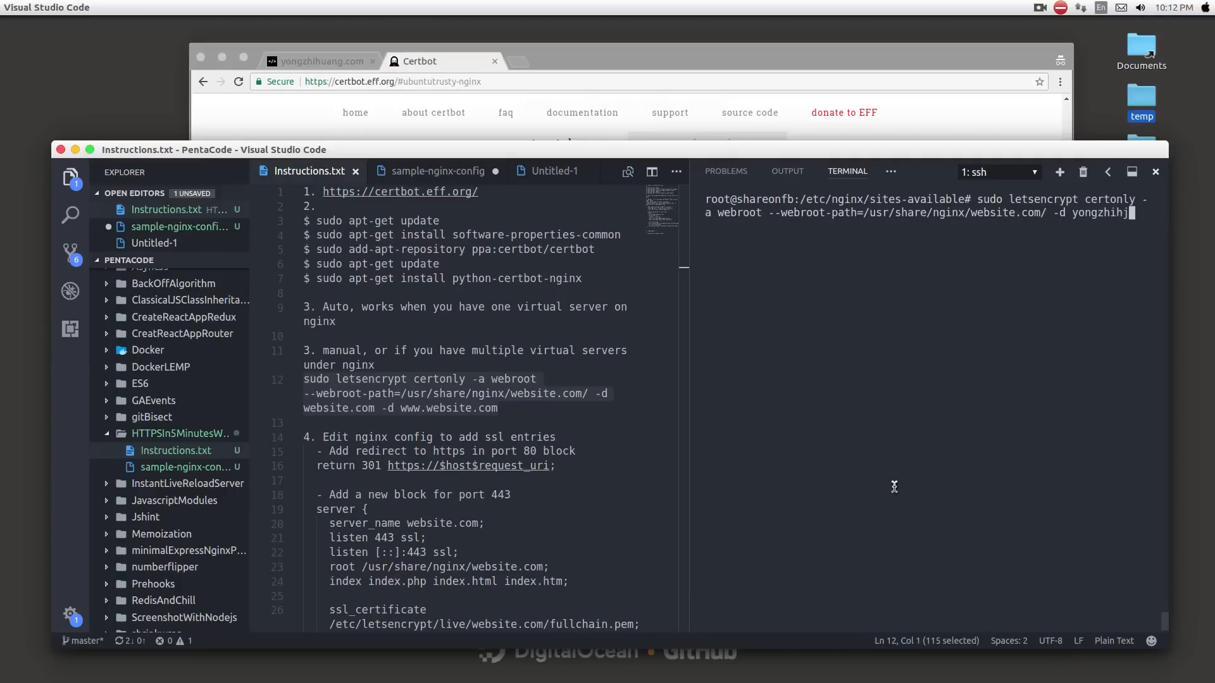
text(uang.com)
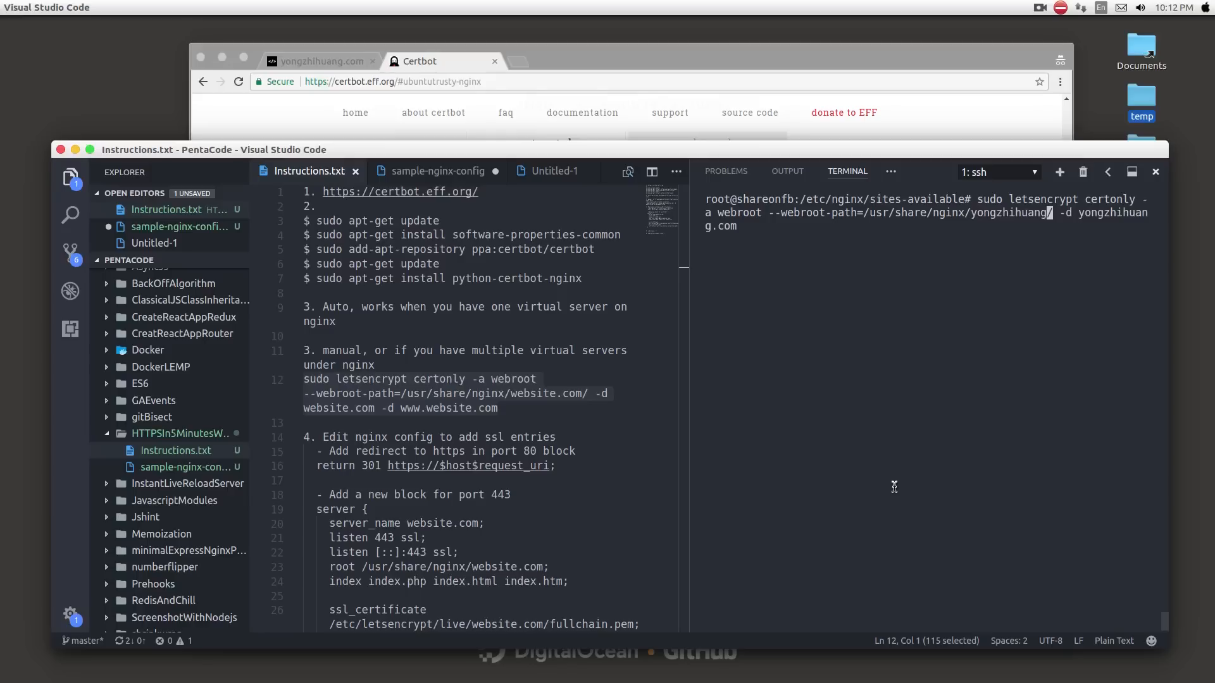
key(enter)
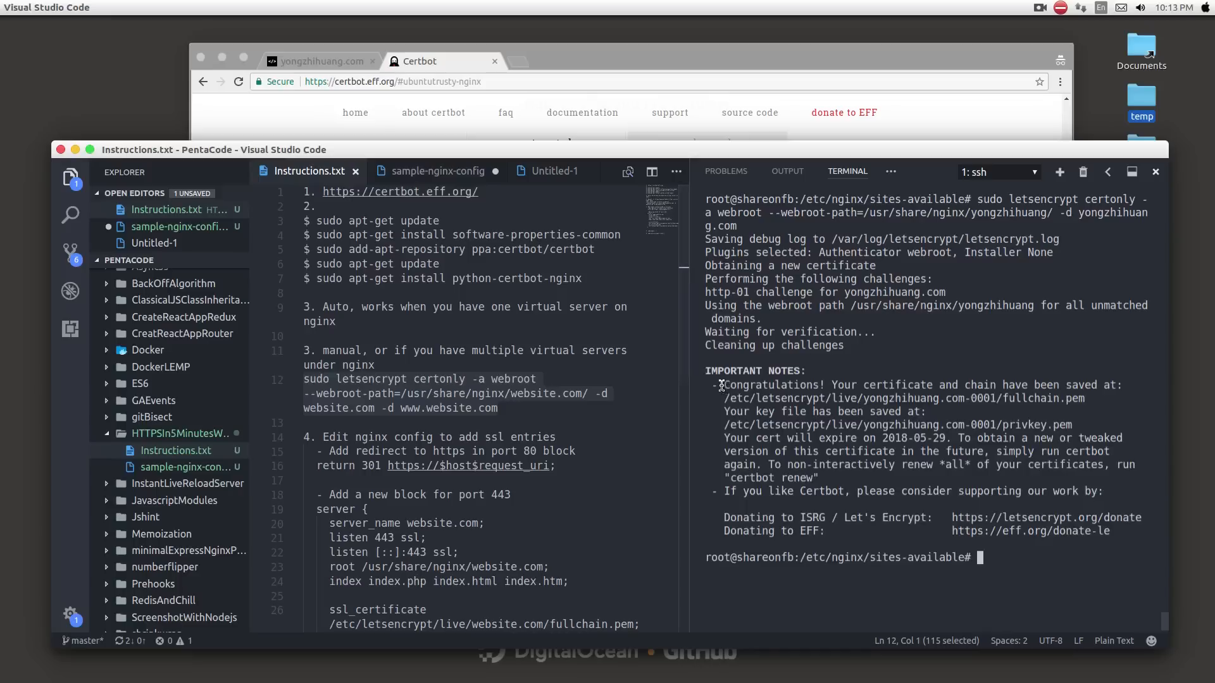
- Select Certbot's saved certificate paths, then list the sites-available configs
drag(720, 385, 1116, 398)
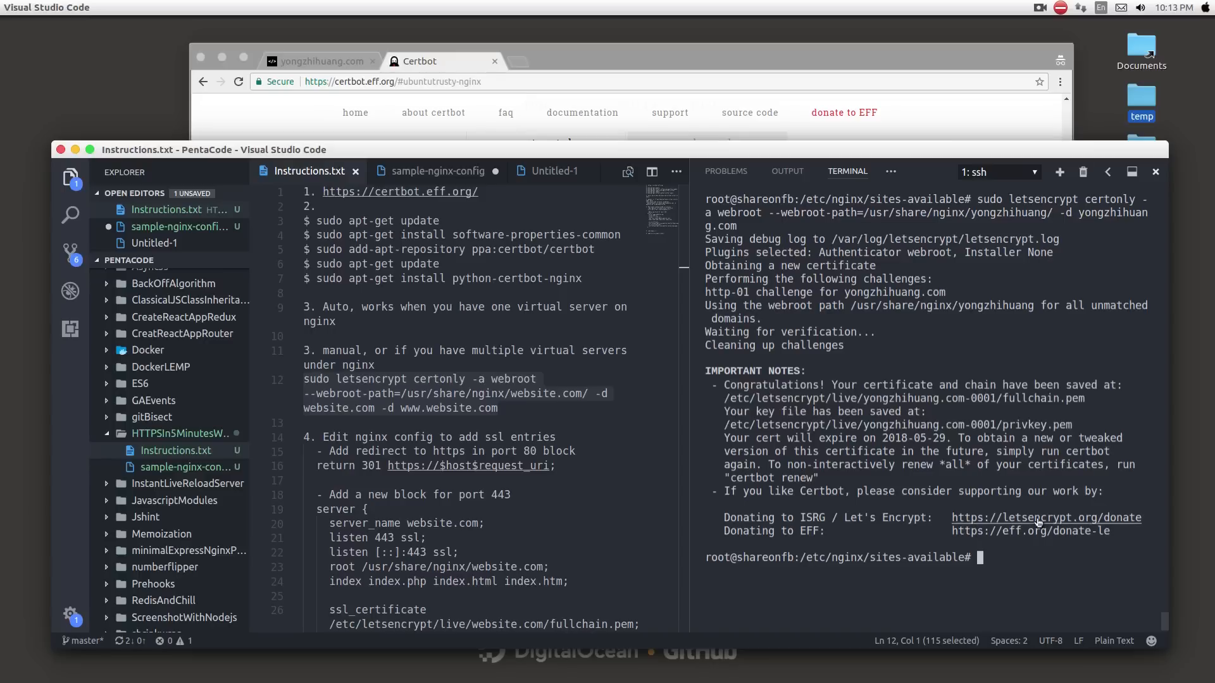
text(ls)
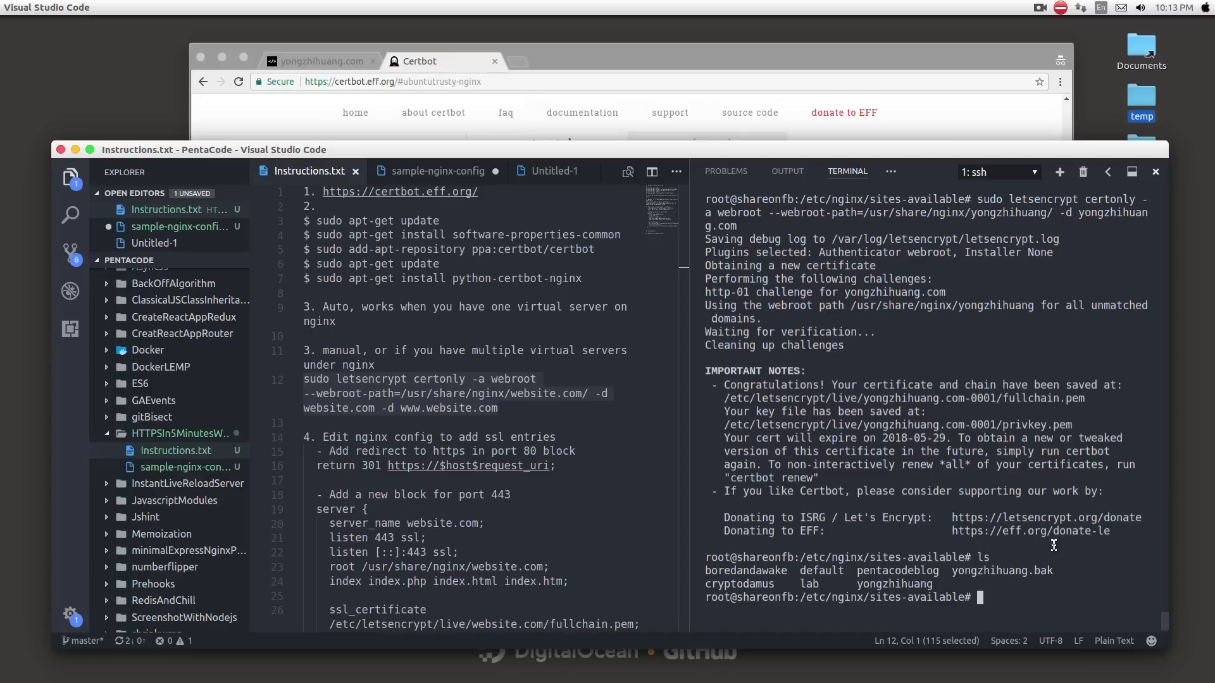
- Edit the yongzhihuang.com nginx config in vi with a 301 HTTPS redirect in the port 80 block
text(vi y)
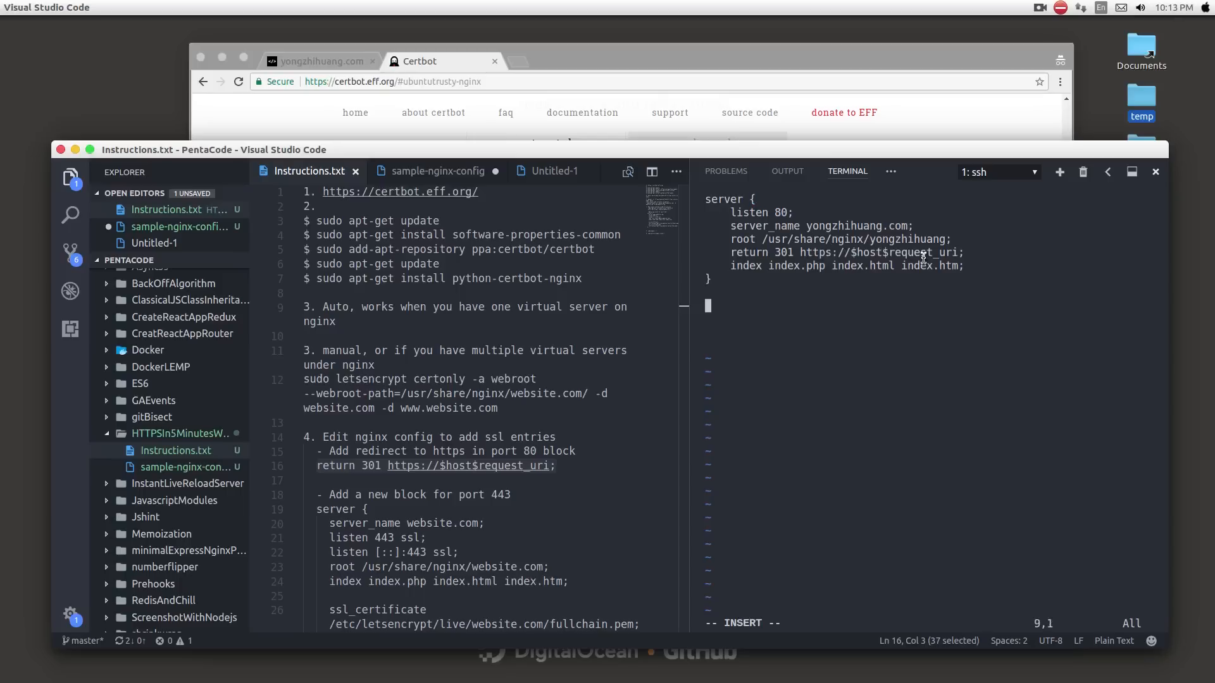
- Add a port 443 SSL server block with server_name and root set to yongzhihuang.com, then save with :wq
text(ser)
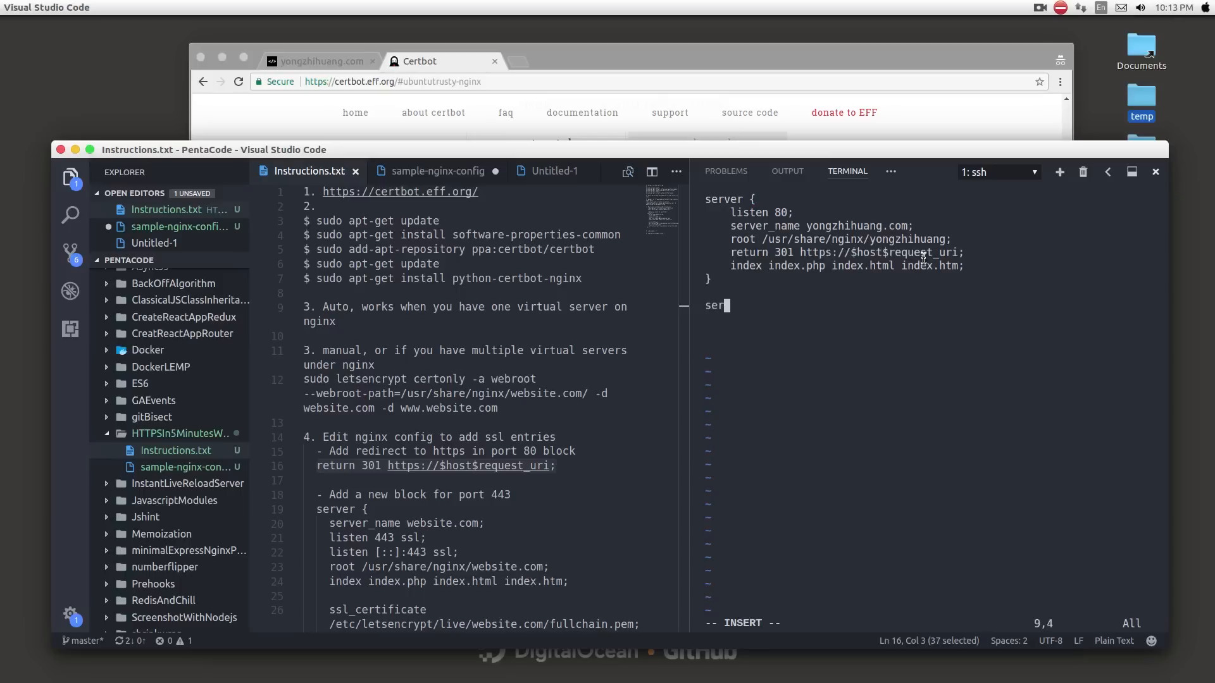
text(ver {)
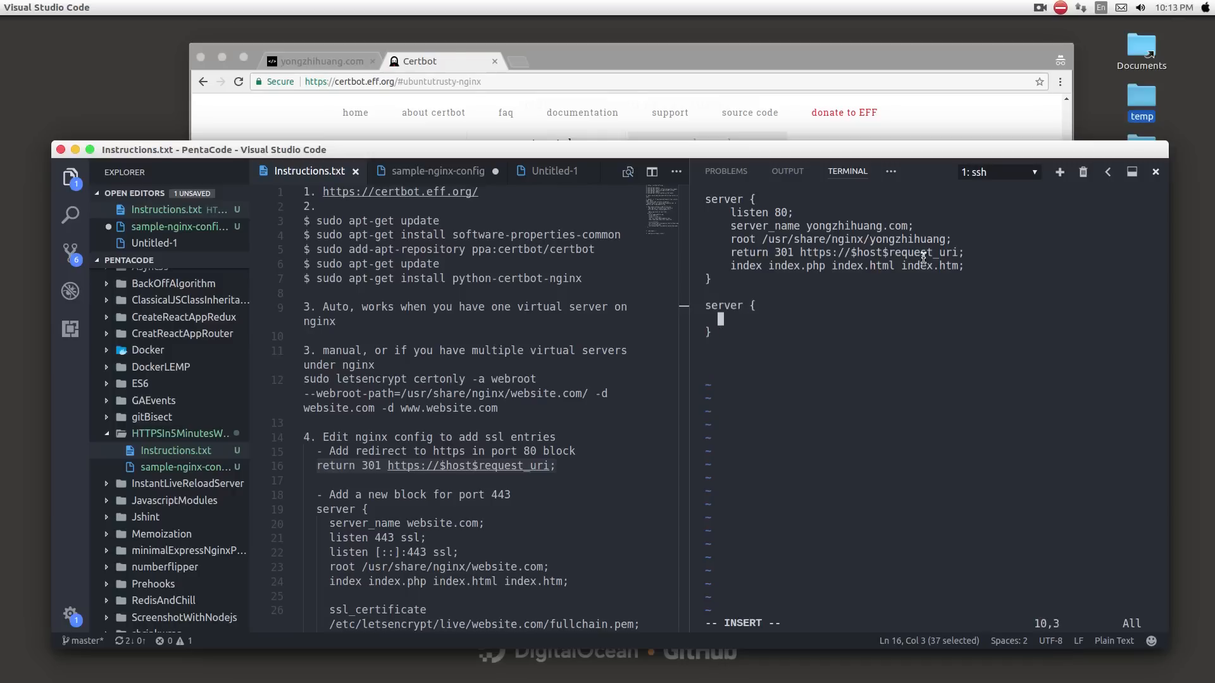
scroll(down, 3)
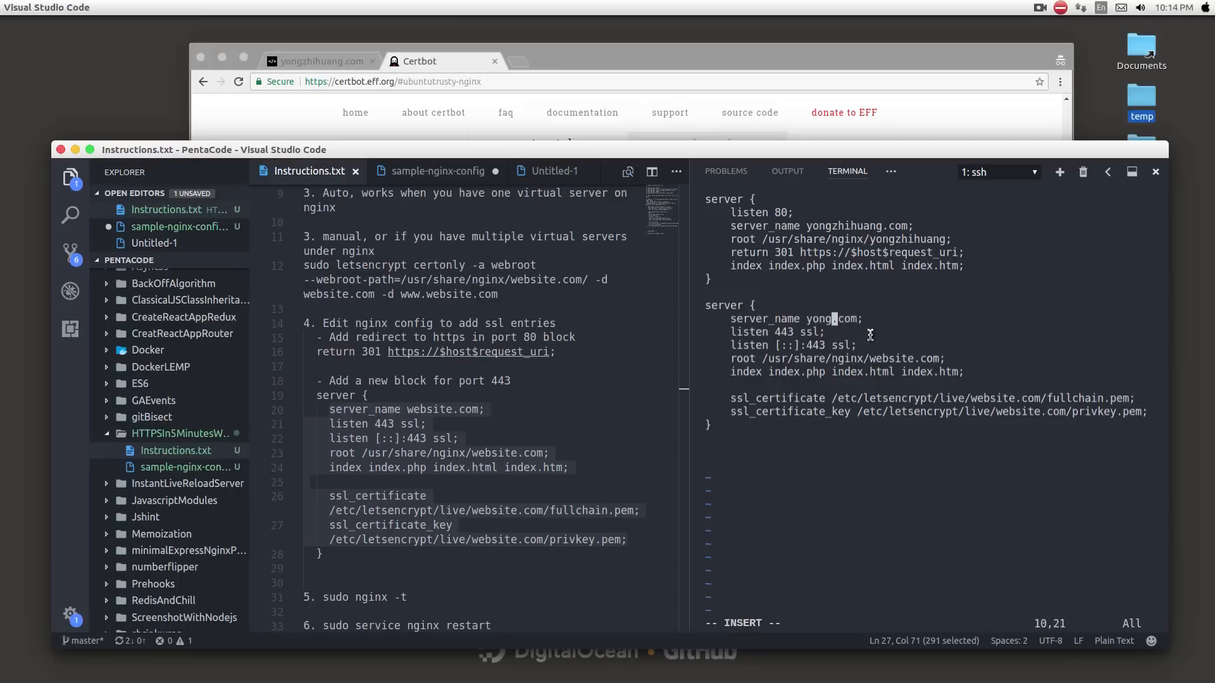
text(zhihuang)
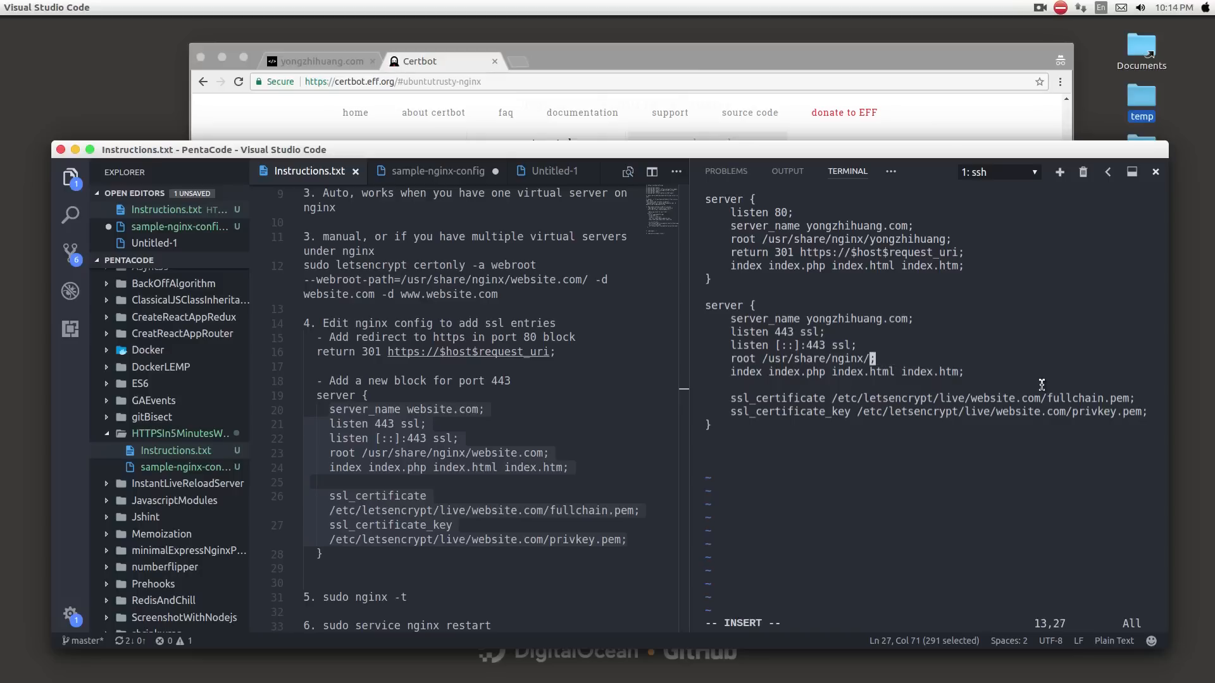
text(yongzhihuang)
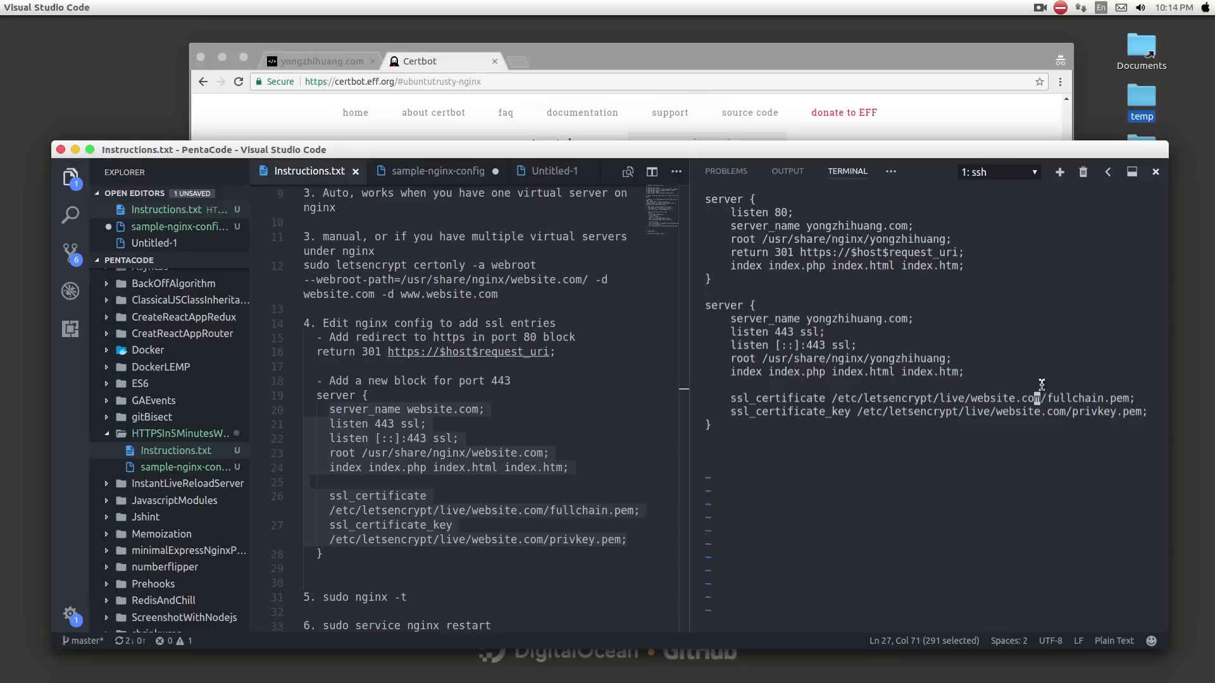
text(:wq)
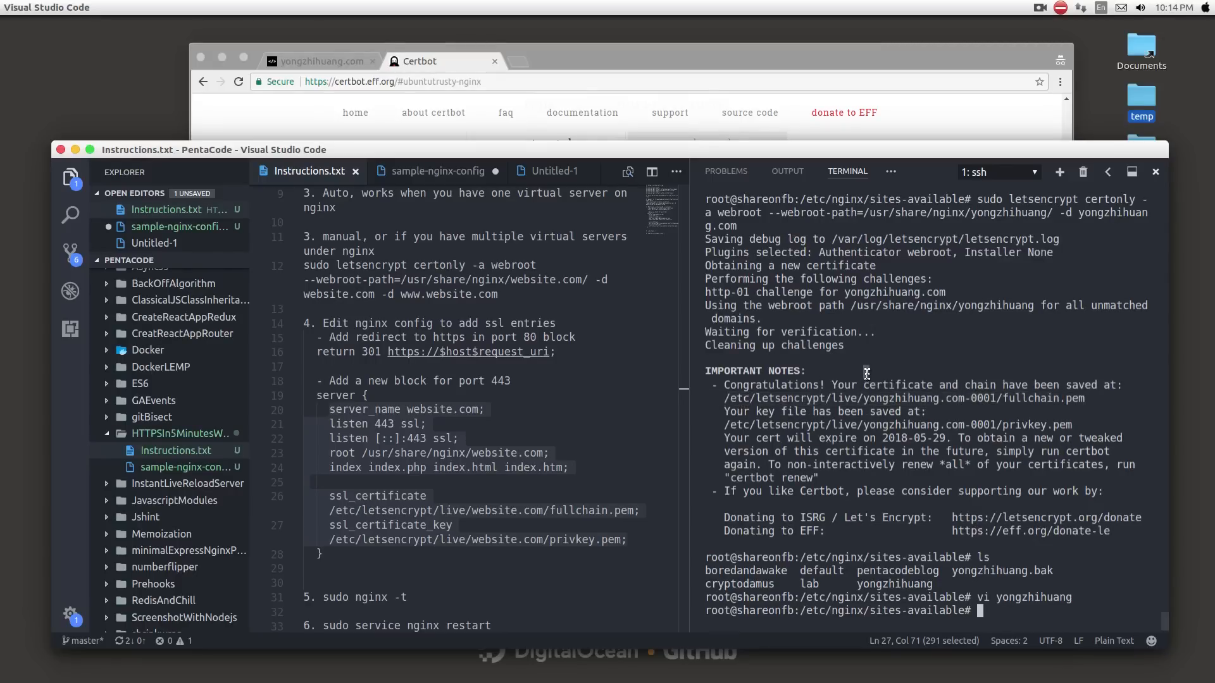
- List the certificate folders under /etc/letsencrypt/live/, including the domain's -0001 folder
text(cd)
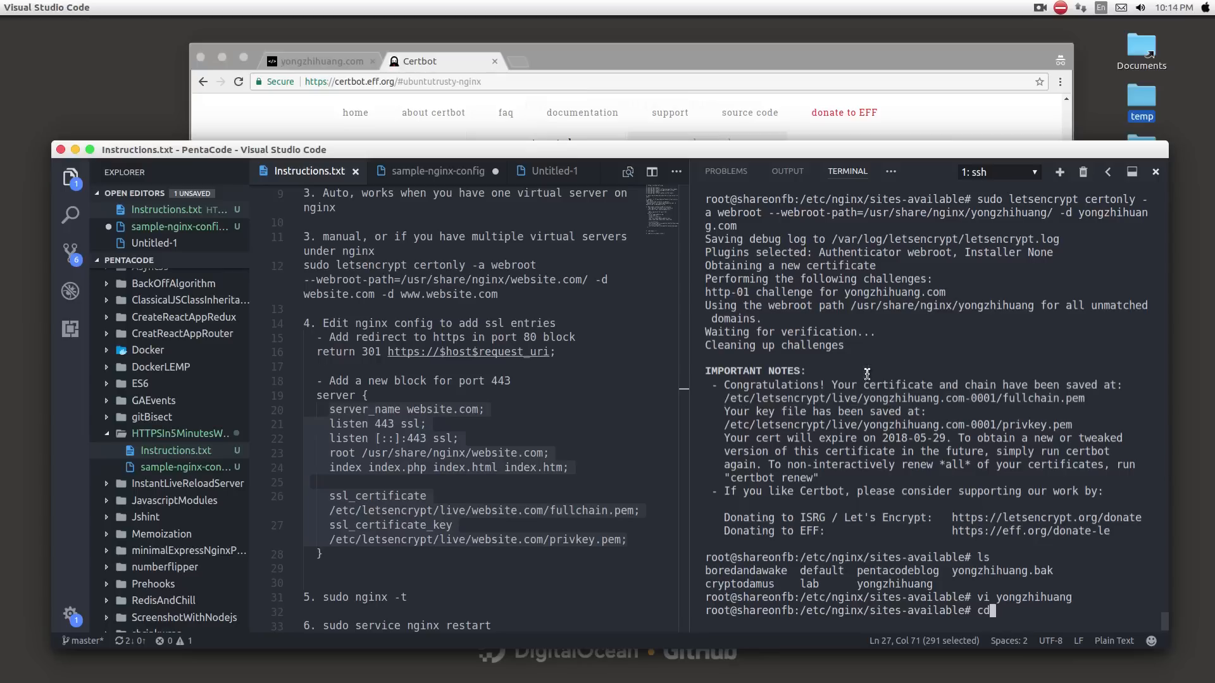
text(/etc/letsencrypt/)
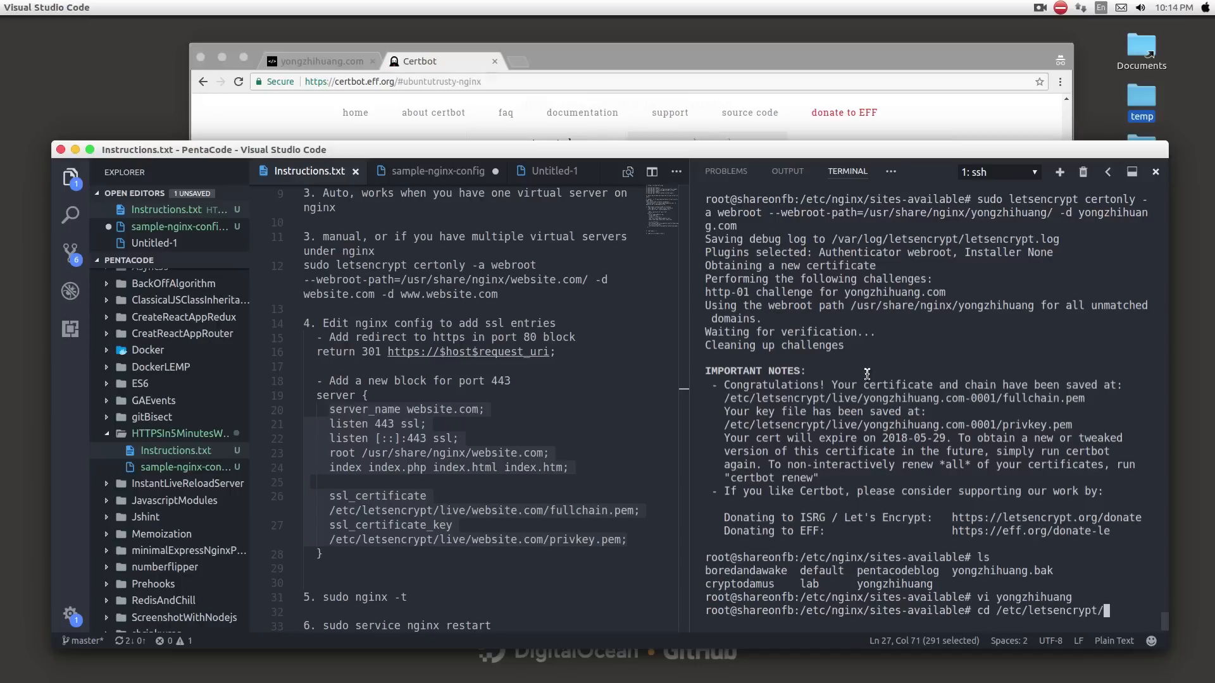
text(live/ls)
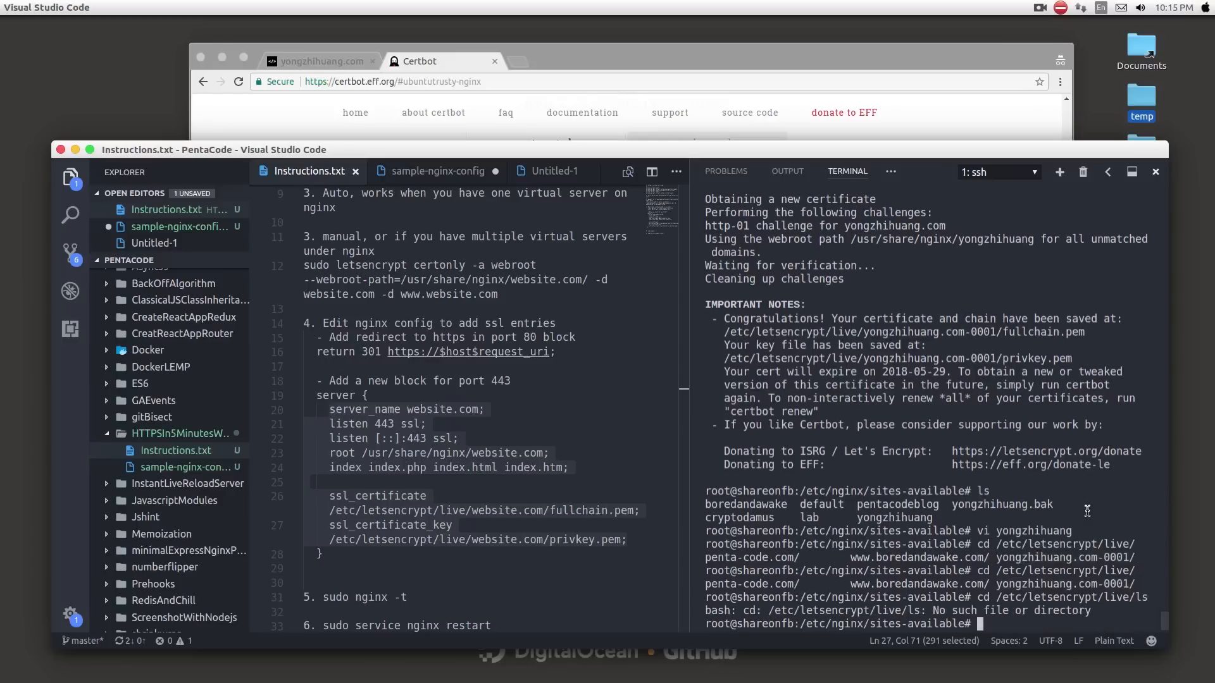
- Point the config's certificate key path at the -0001 folder in vi, then clear the terminal
text(vi)
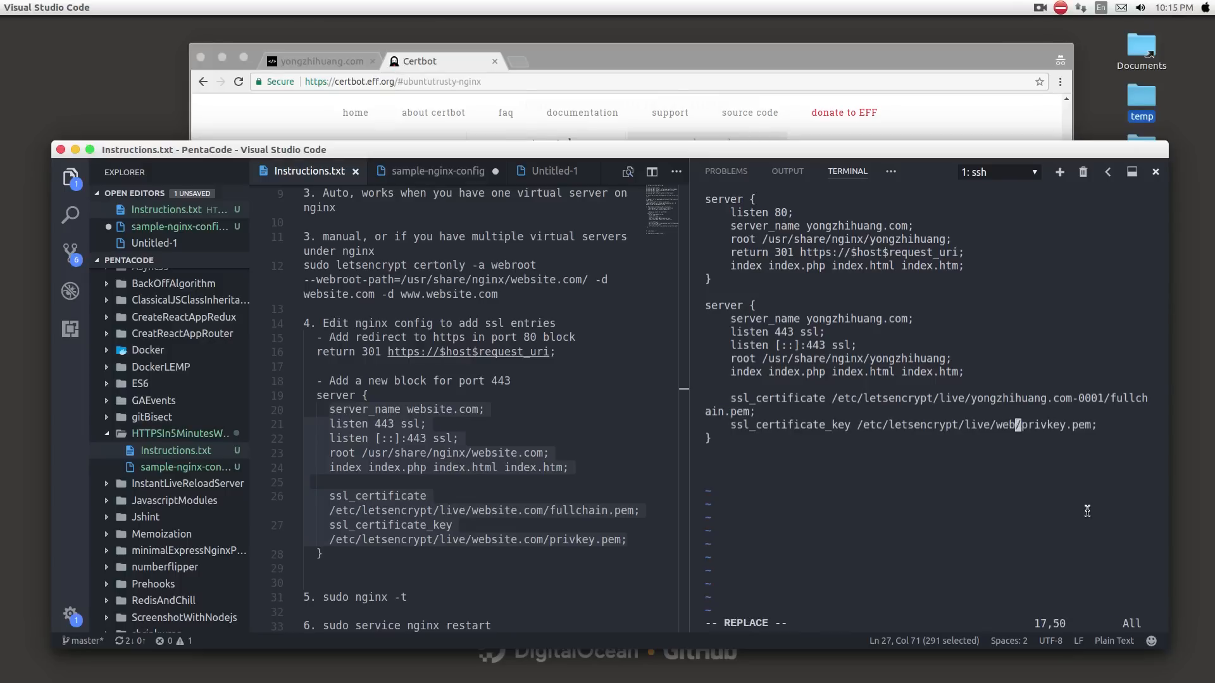
key(i)
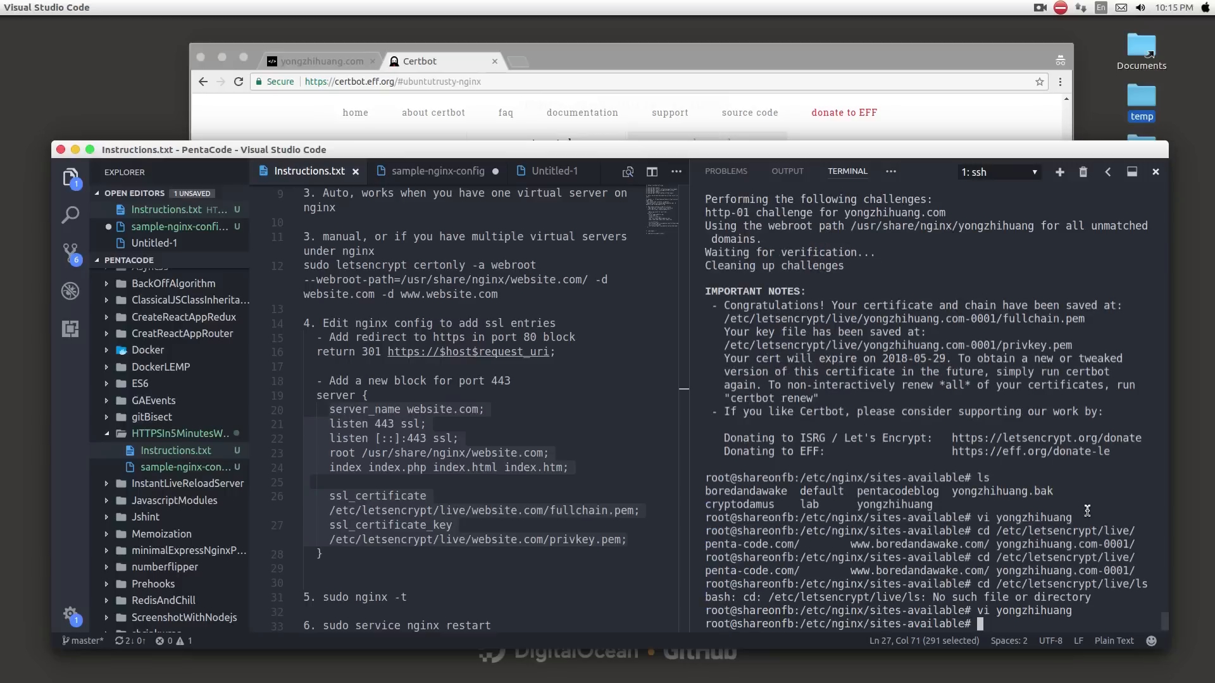
key(ctrl+l)
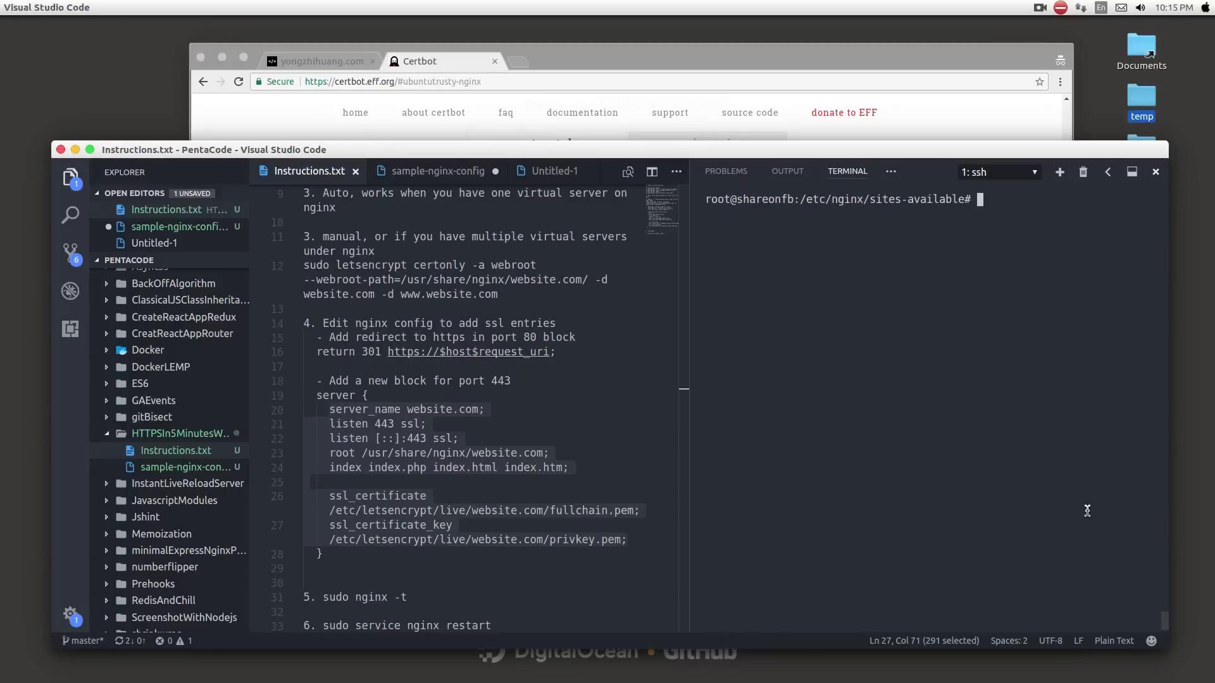
- Run the nginx config test and restart the nginx service, then return to Chrome
text(ngtinx -t)
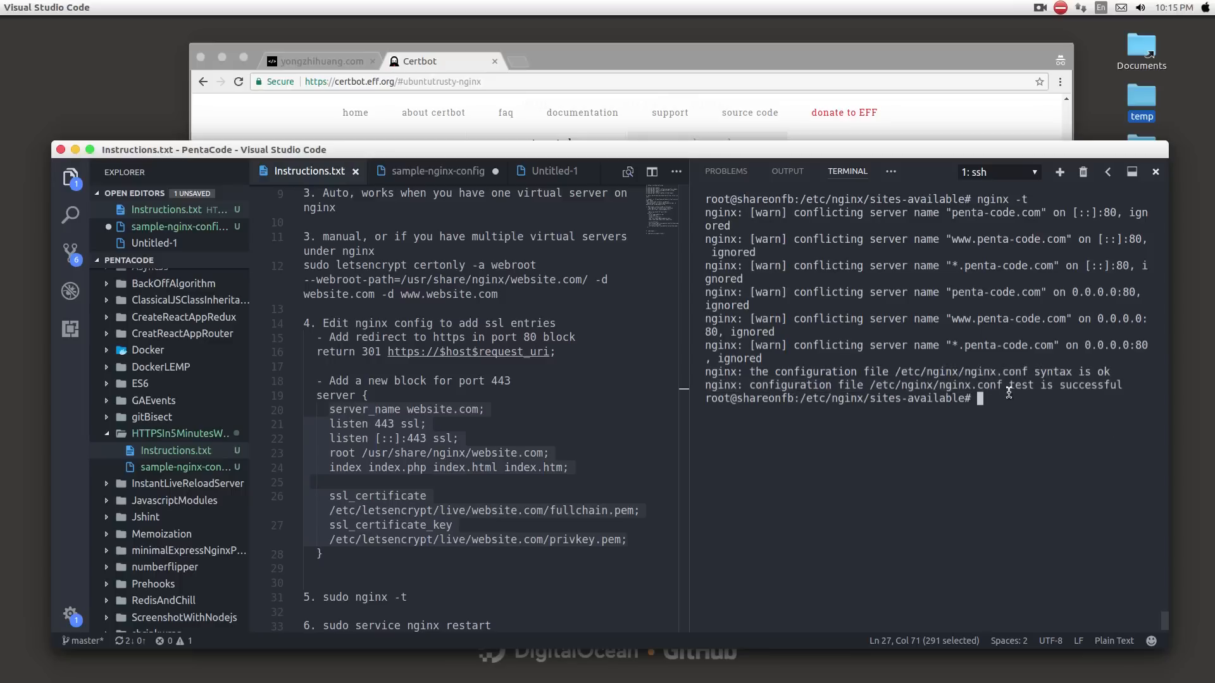
text(su)
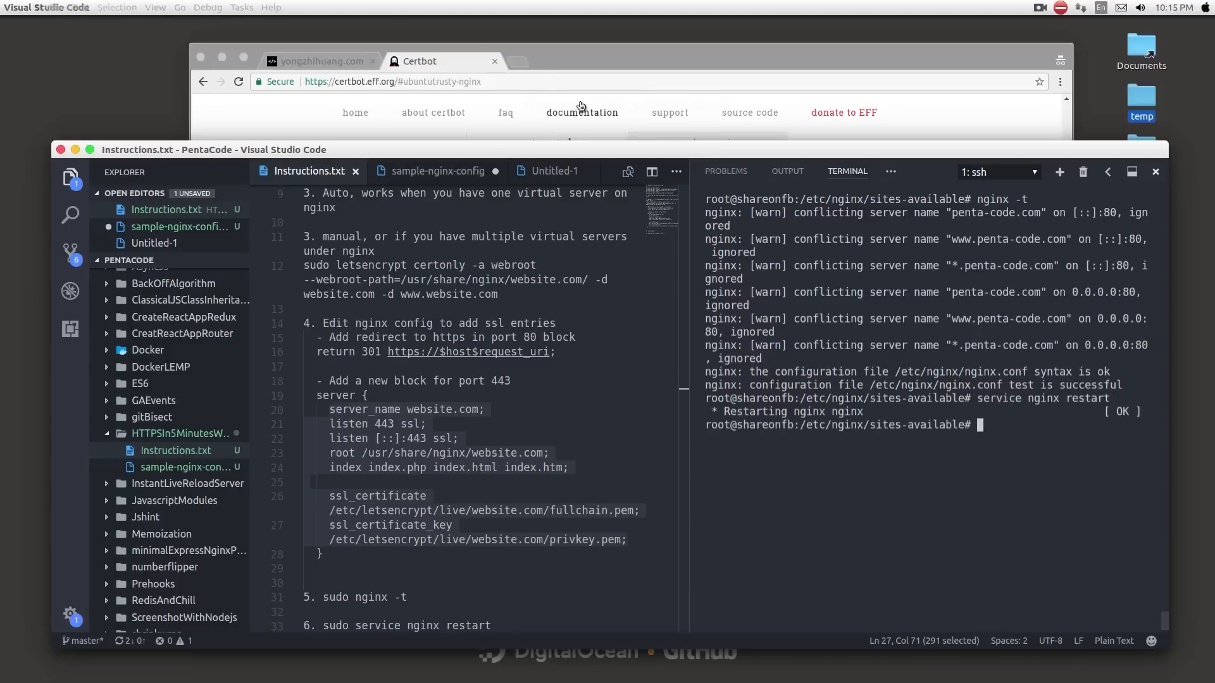
click(321, 60)
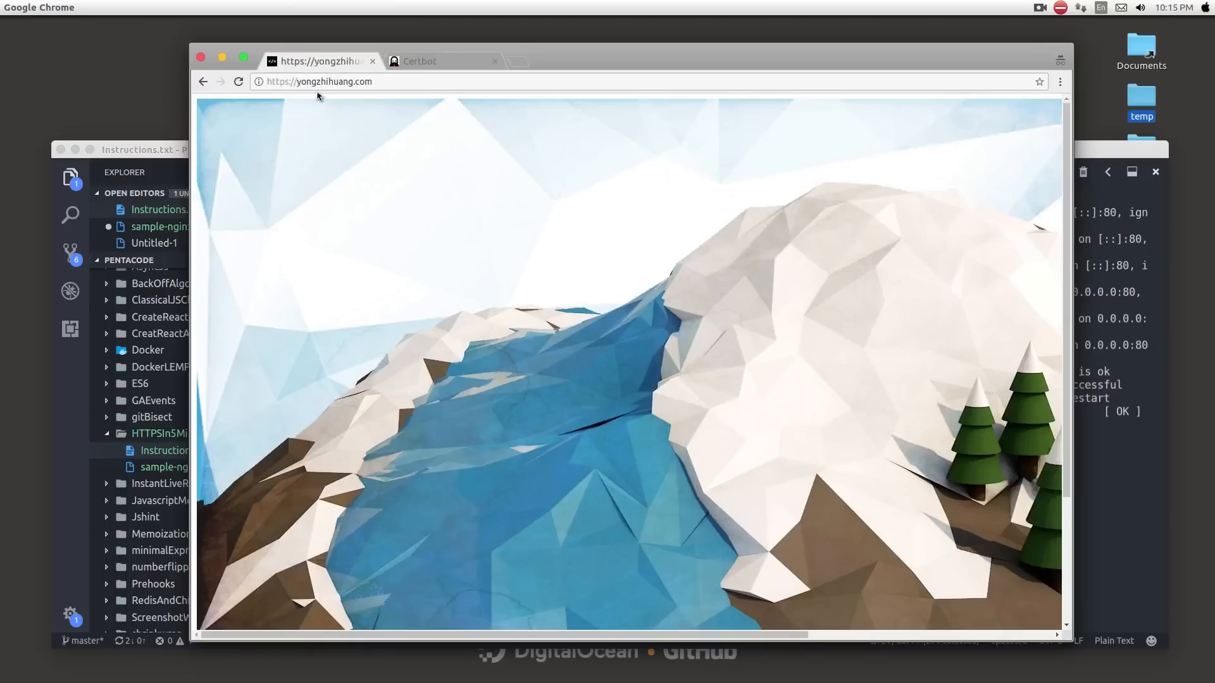
- Compare yongzhihuang.com's https address bar with the secure Certbot tab and scroll the page
double_click(277, 81)
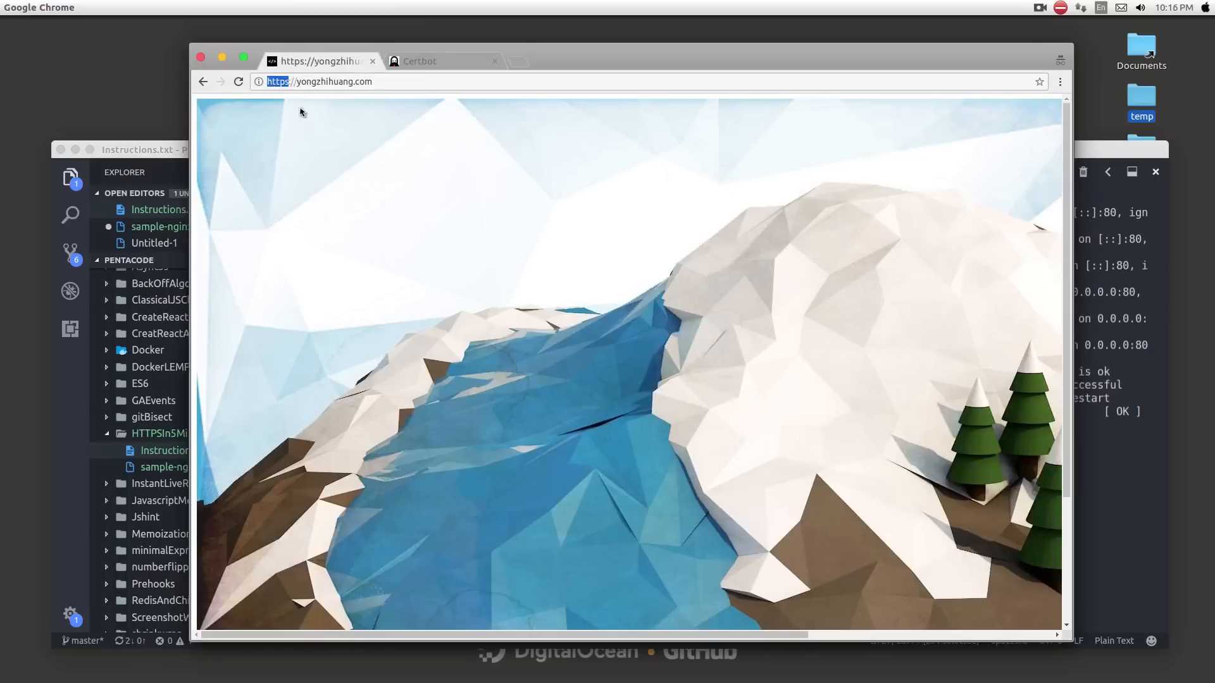
mouse_move(364, 144)
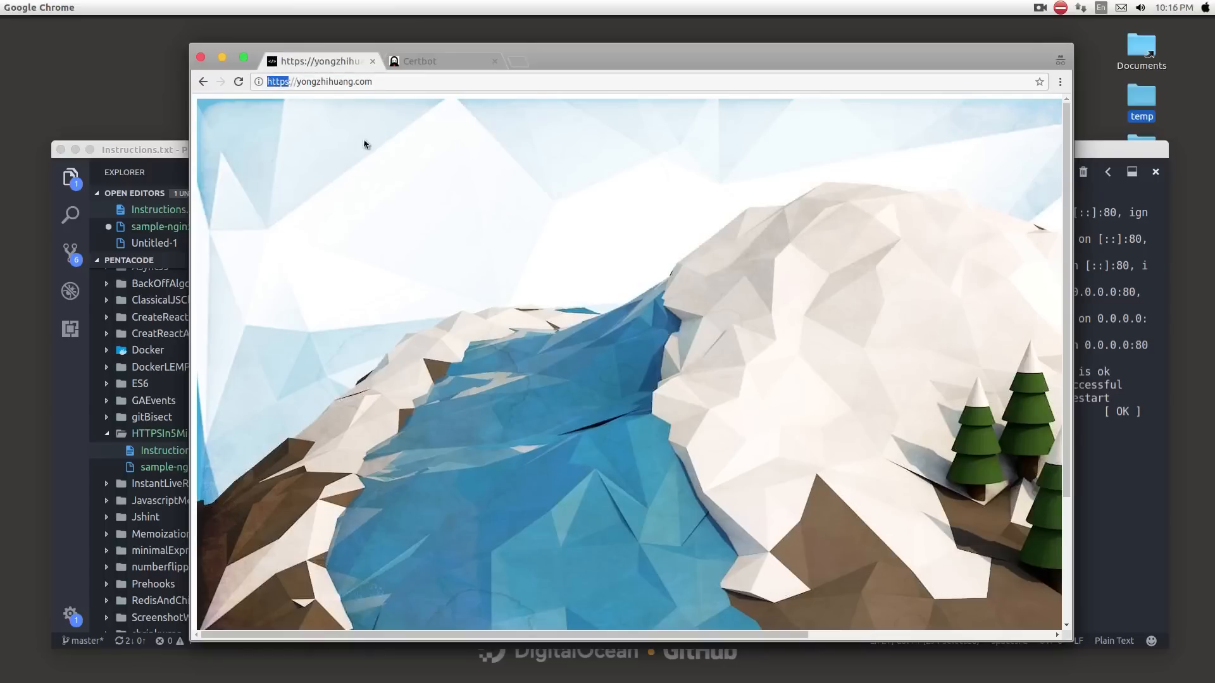
click(419, 60)
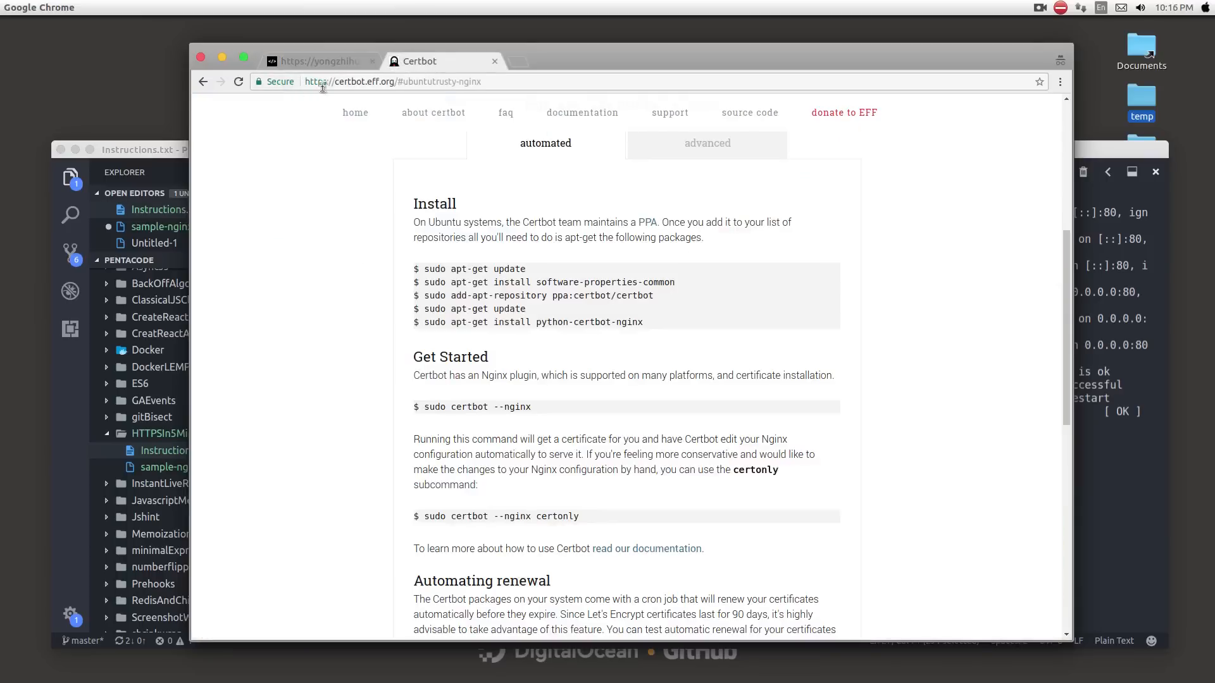
click(317, 61)
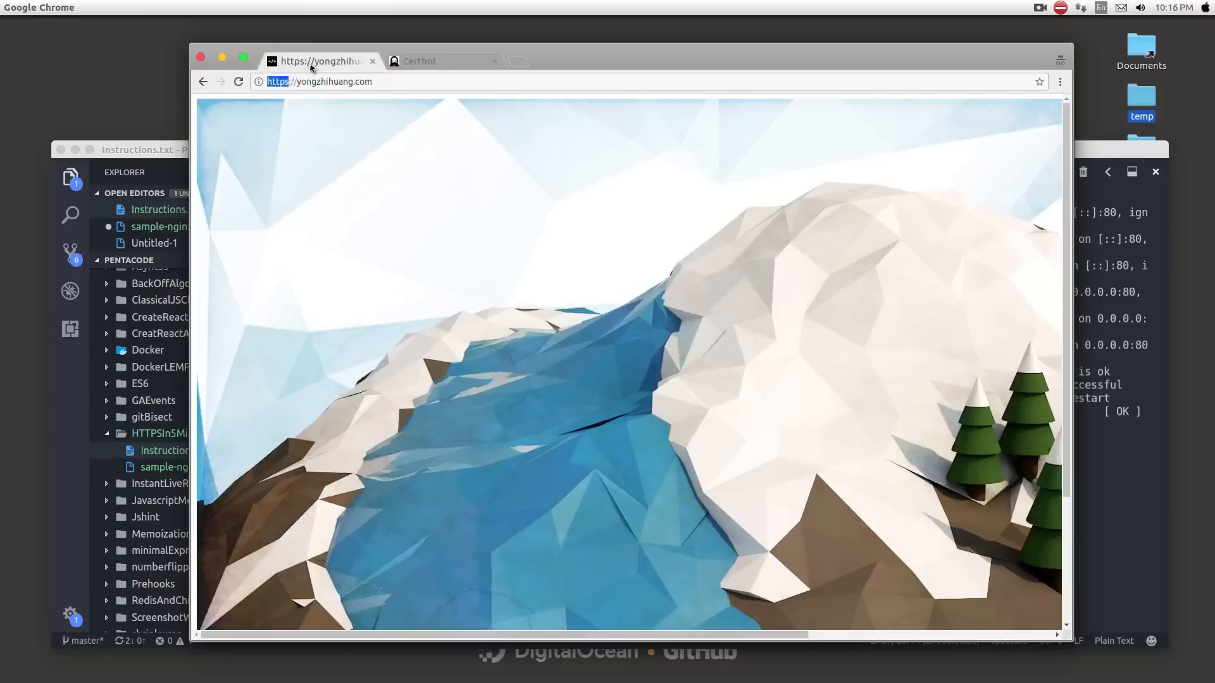
mouse_move(875, 333)
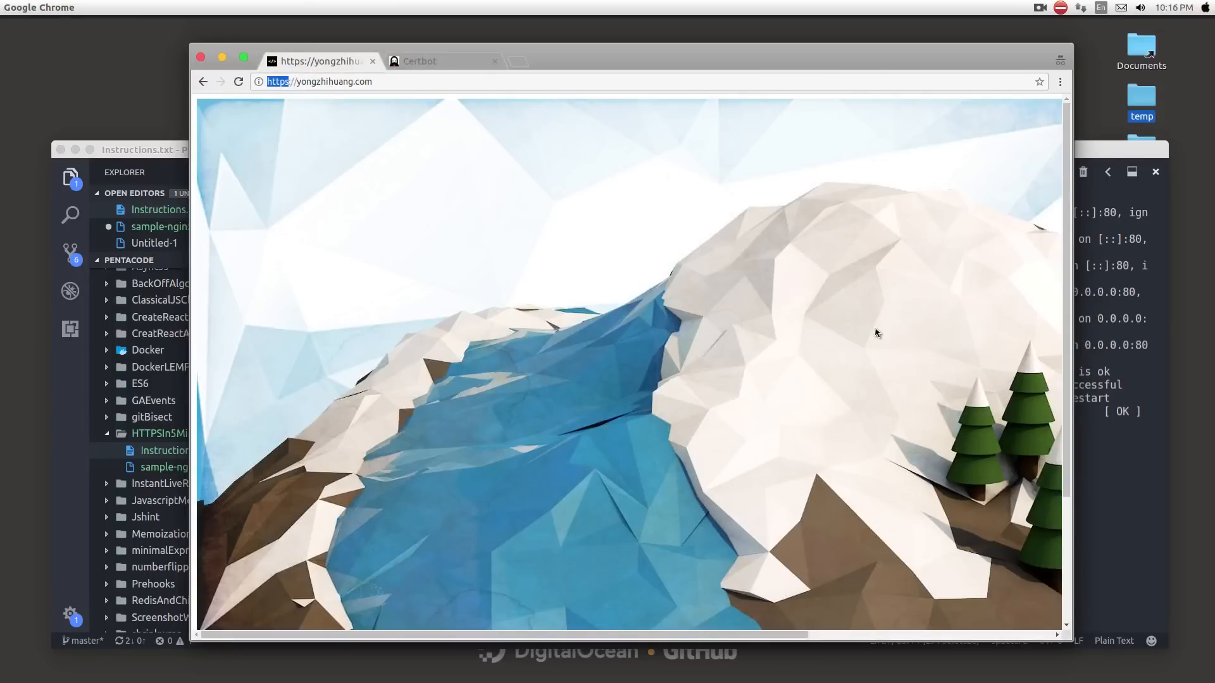
scroll(down, 3)
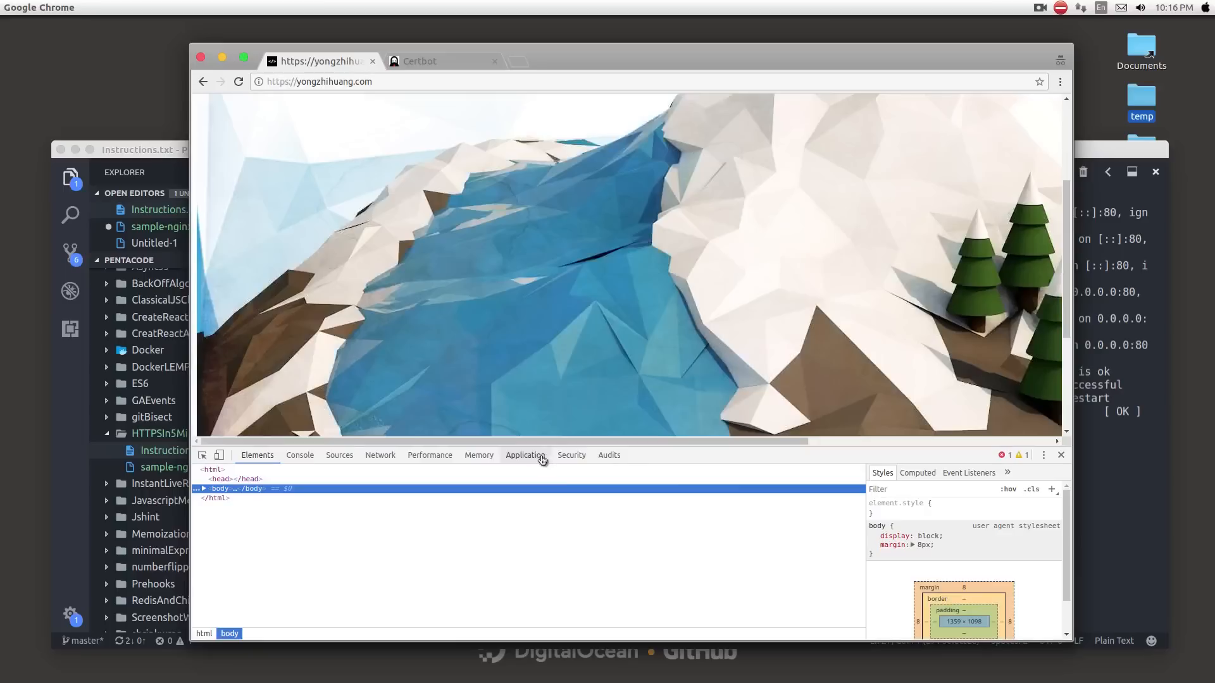
- Read the Console's Mixed Content warning for the http imgur image and inspect that image element
click(299, 454)
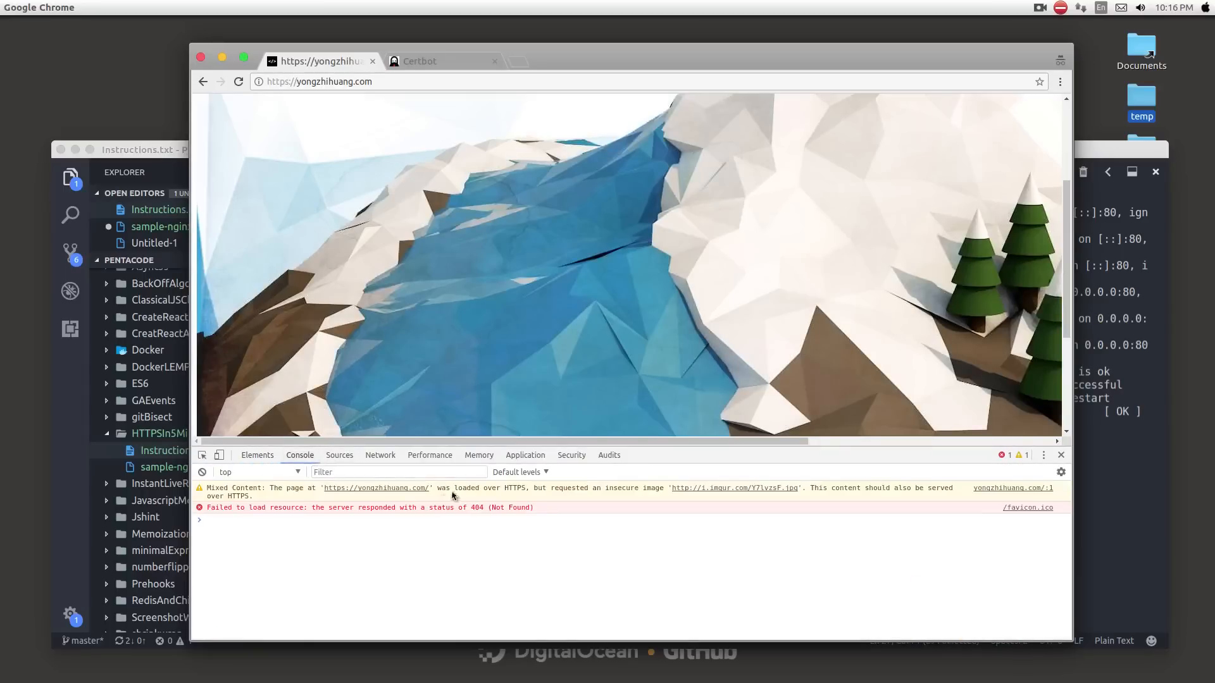
mouse_move(292, 496)
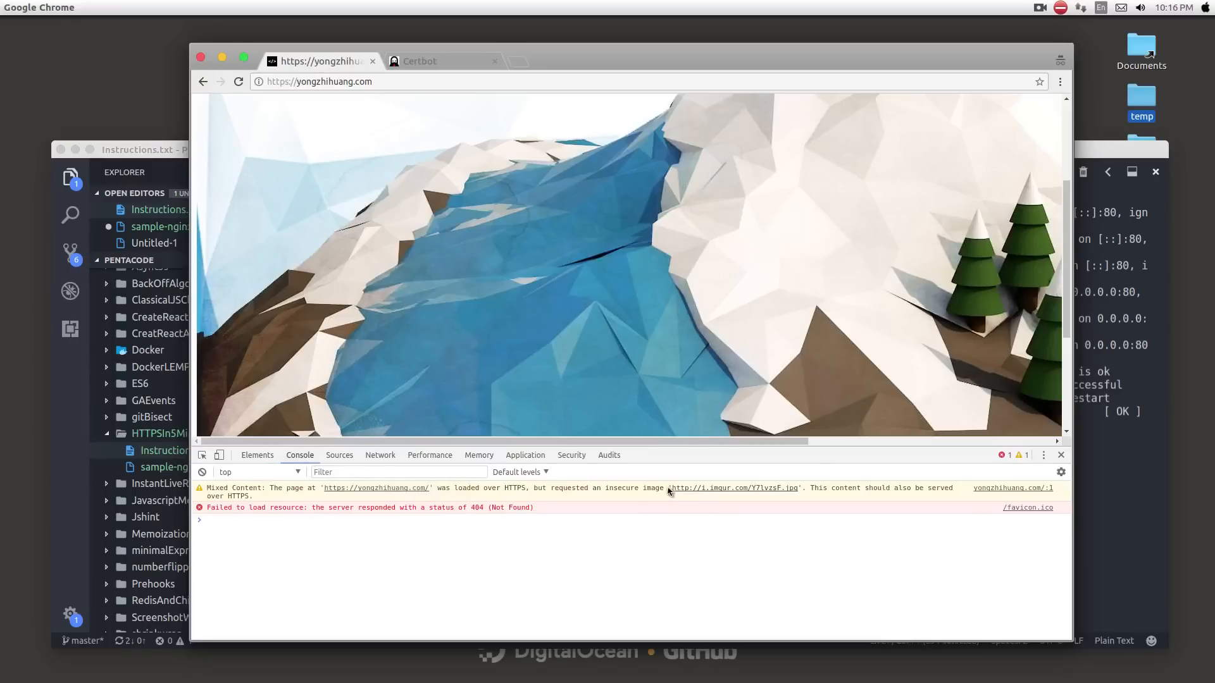
double_click(732, 488)
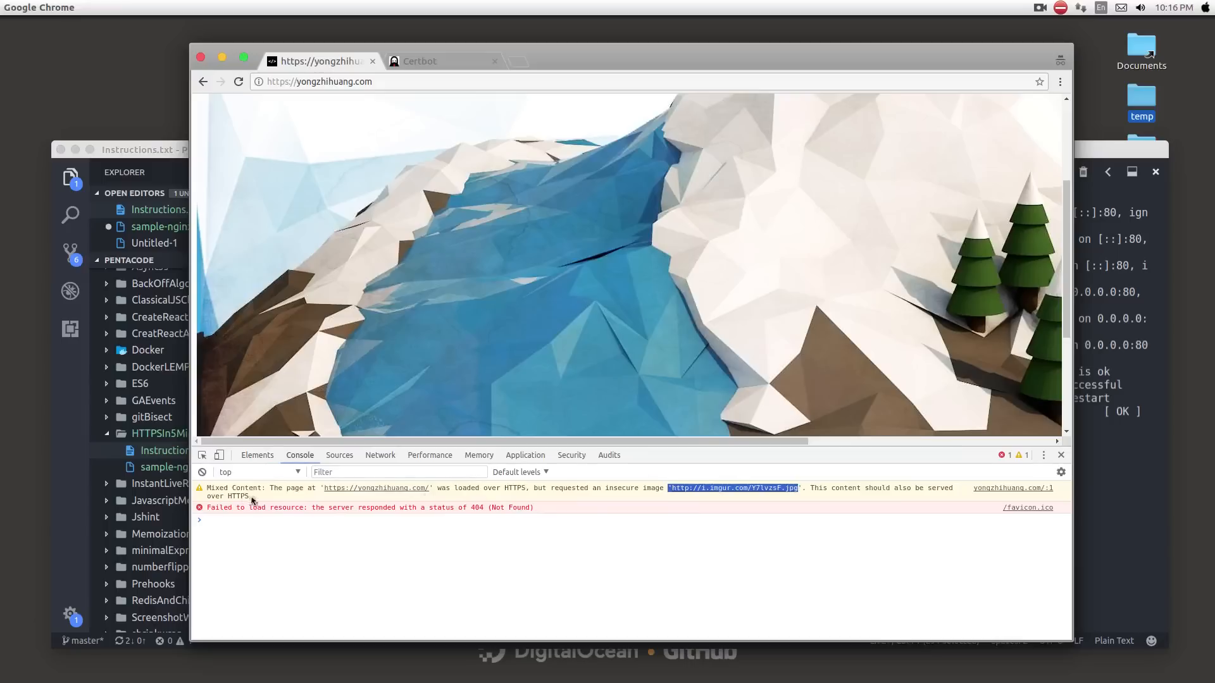
right_click(481, 306)
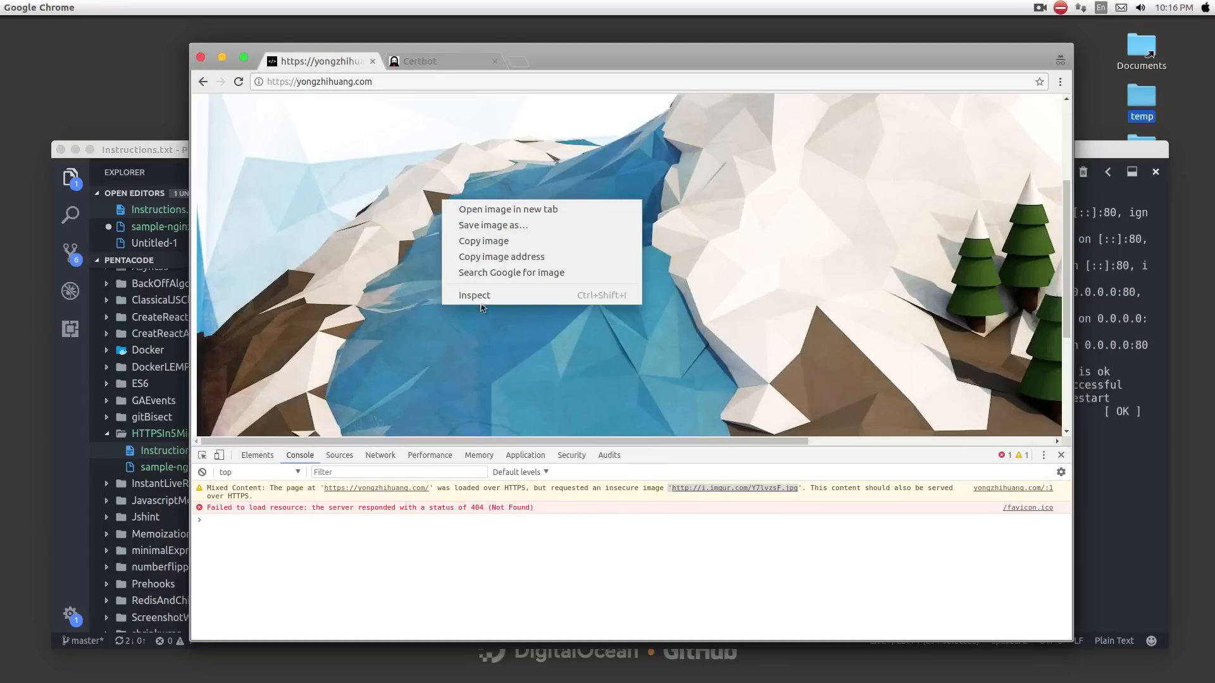
click(473, 295)
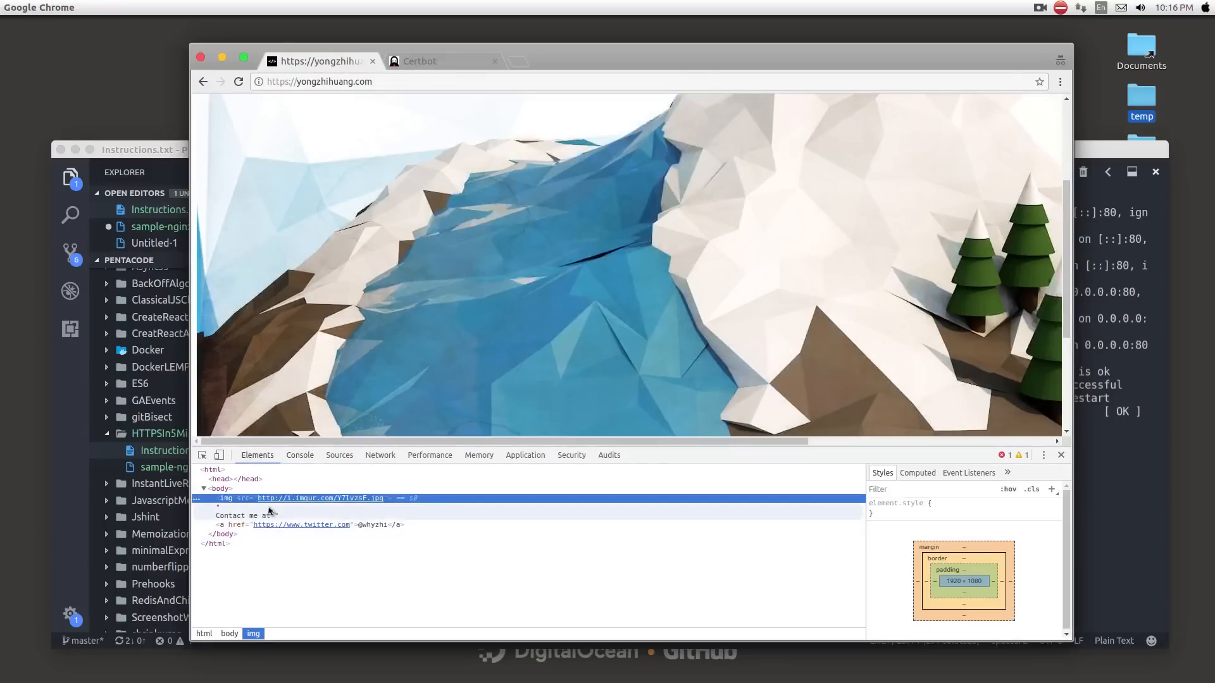
mouse_move(1044, 455)
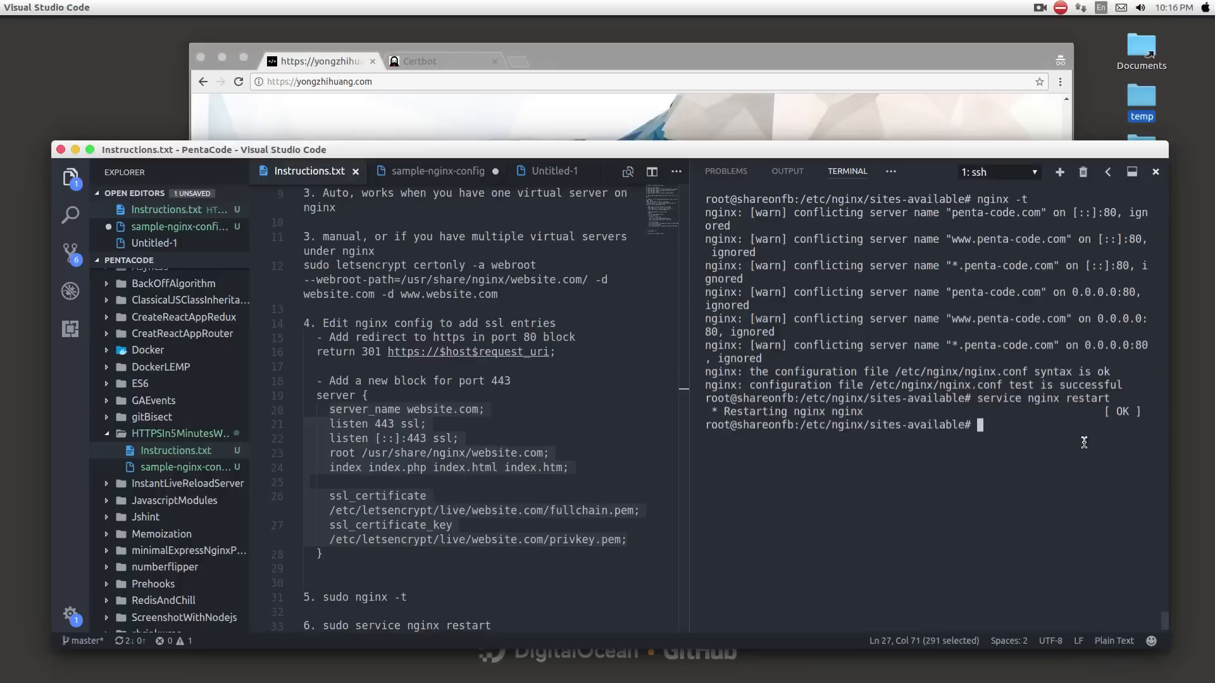
- Enter /usr/share/nginx/yongzhihuang/ and start editing the page file in vi
text(cd)
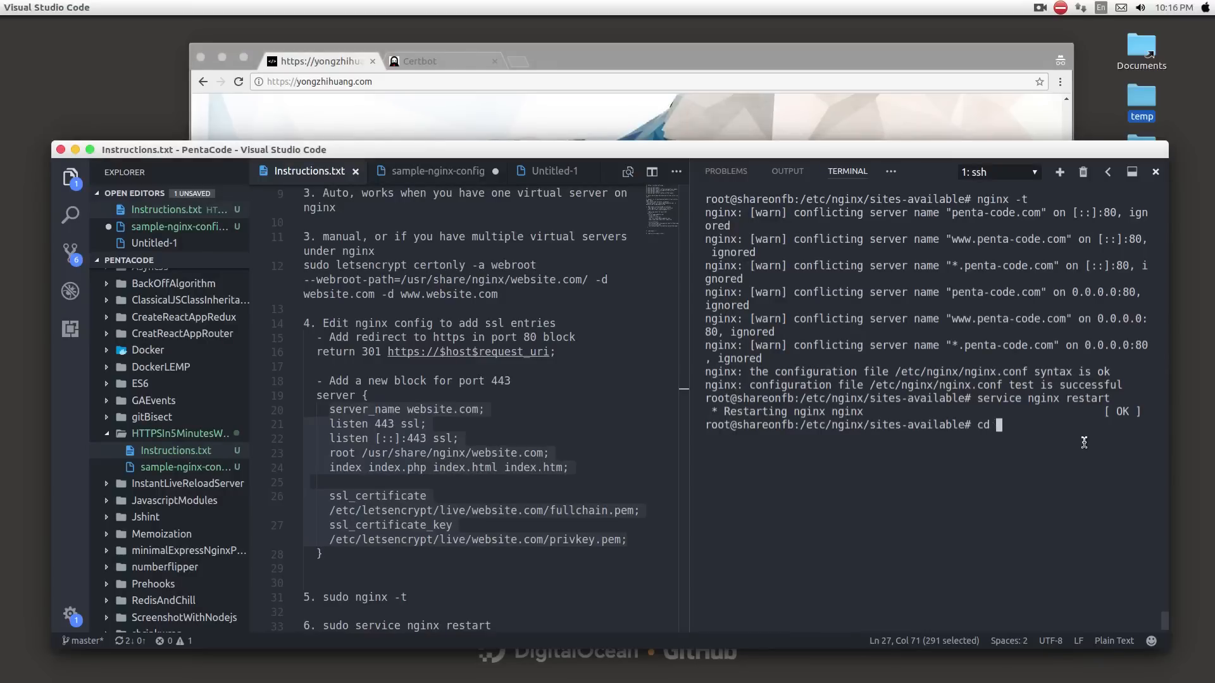
text(/)
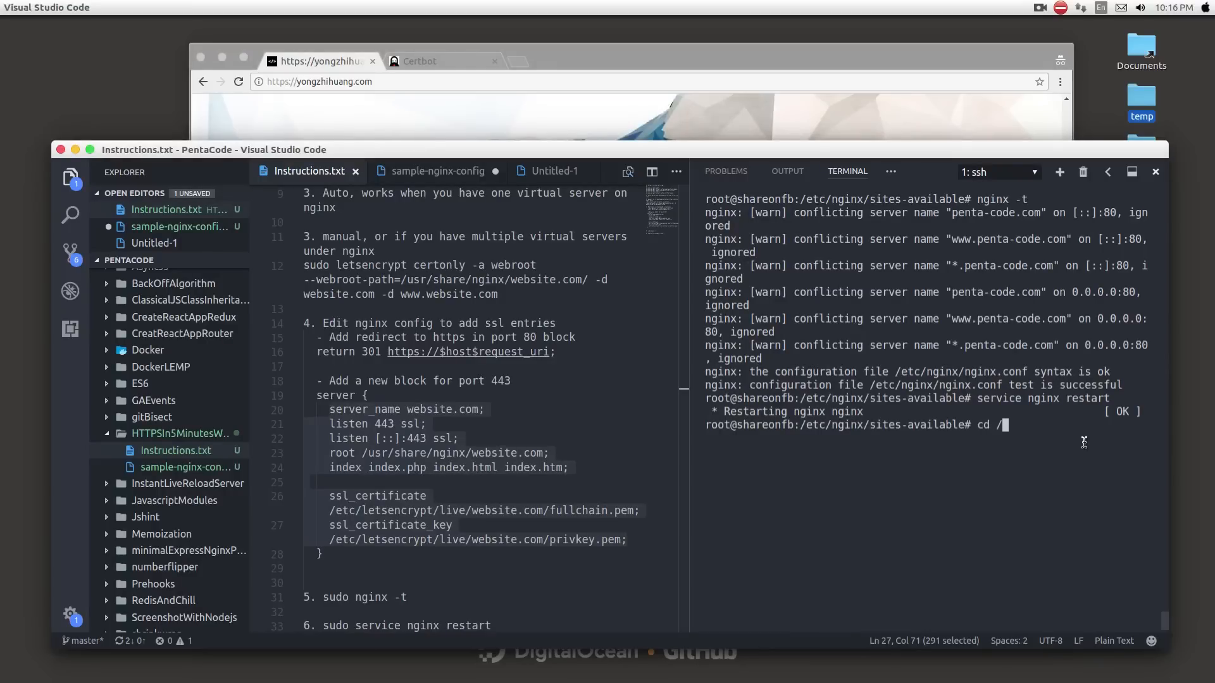
text(usr/share/nginx/yongzhihuang/)
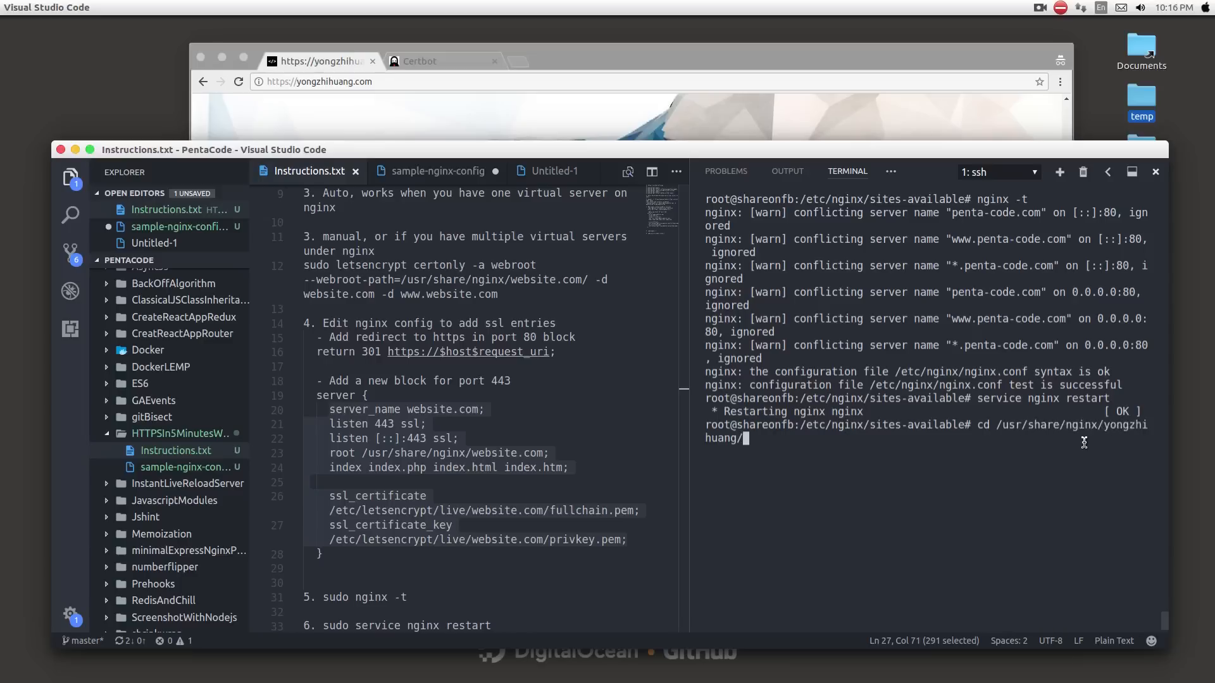
text(vi)
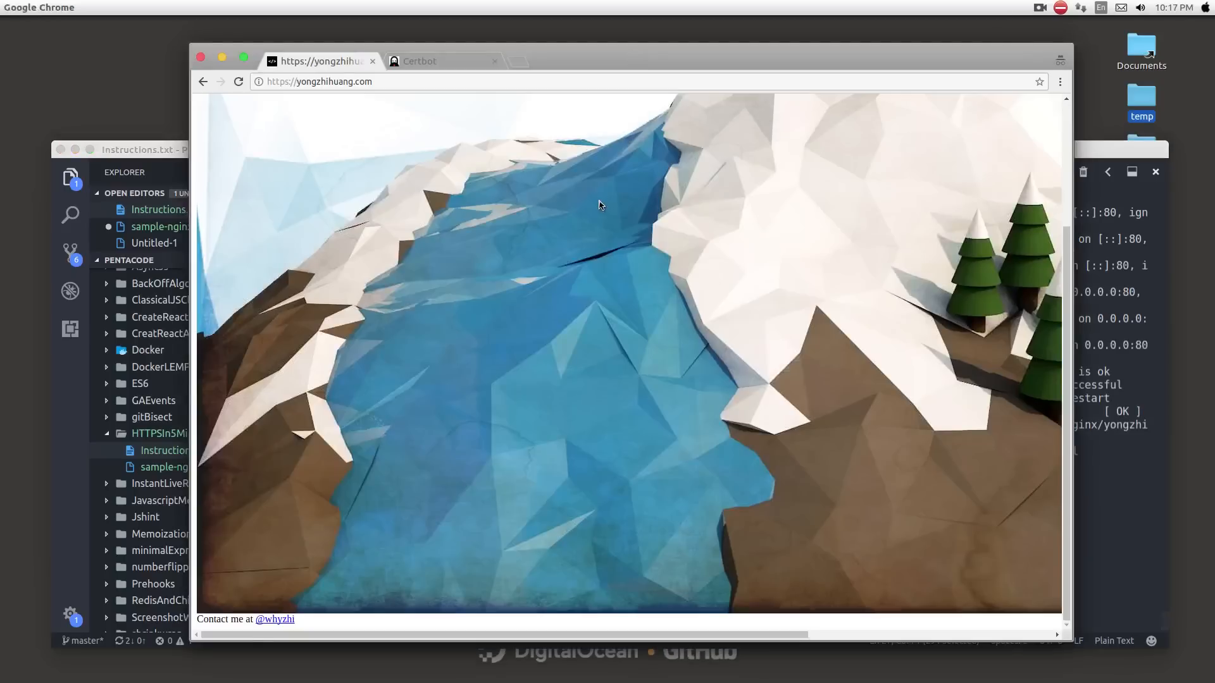
right_click(599, 205)
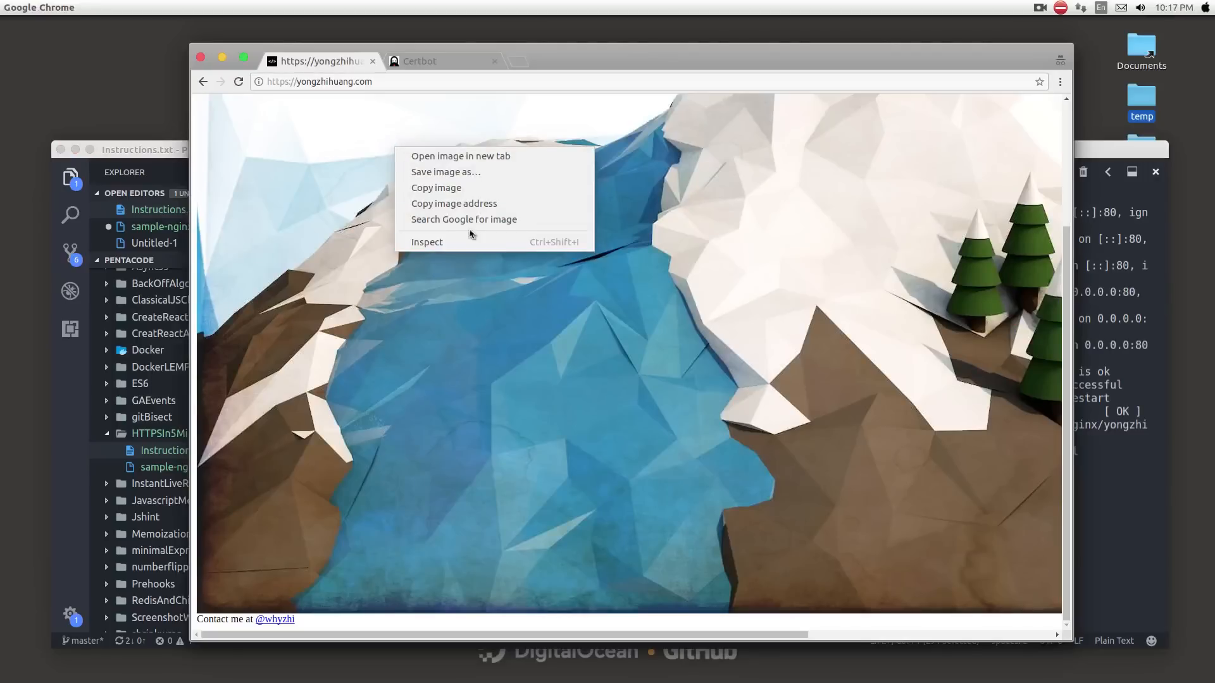
click(427, 242)
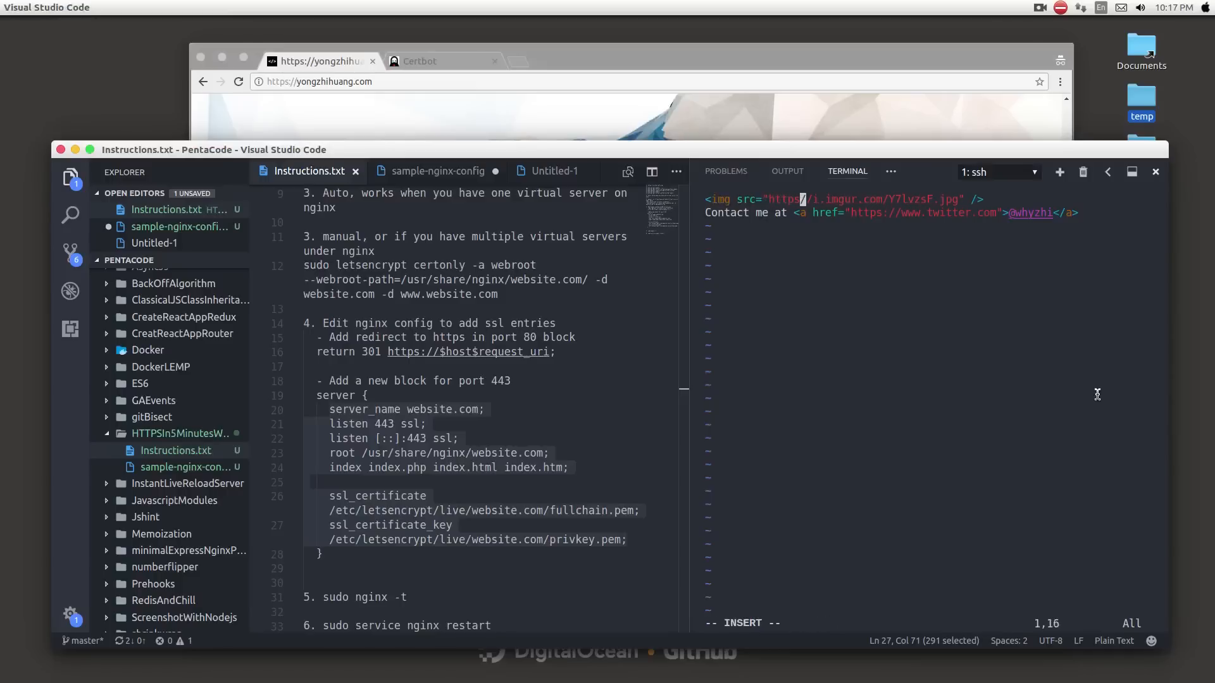
- Save the img src change to https with :wq so the site shows the Secure lock
text(:wq)
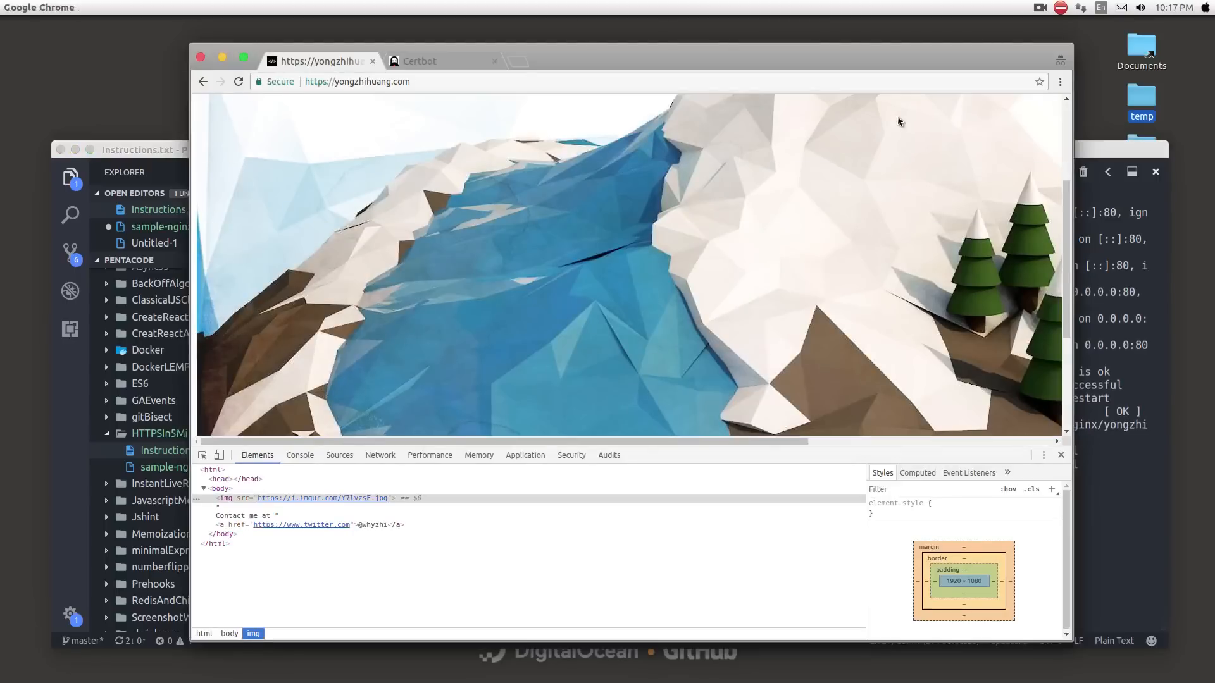
mouse_move(292, 117)
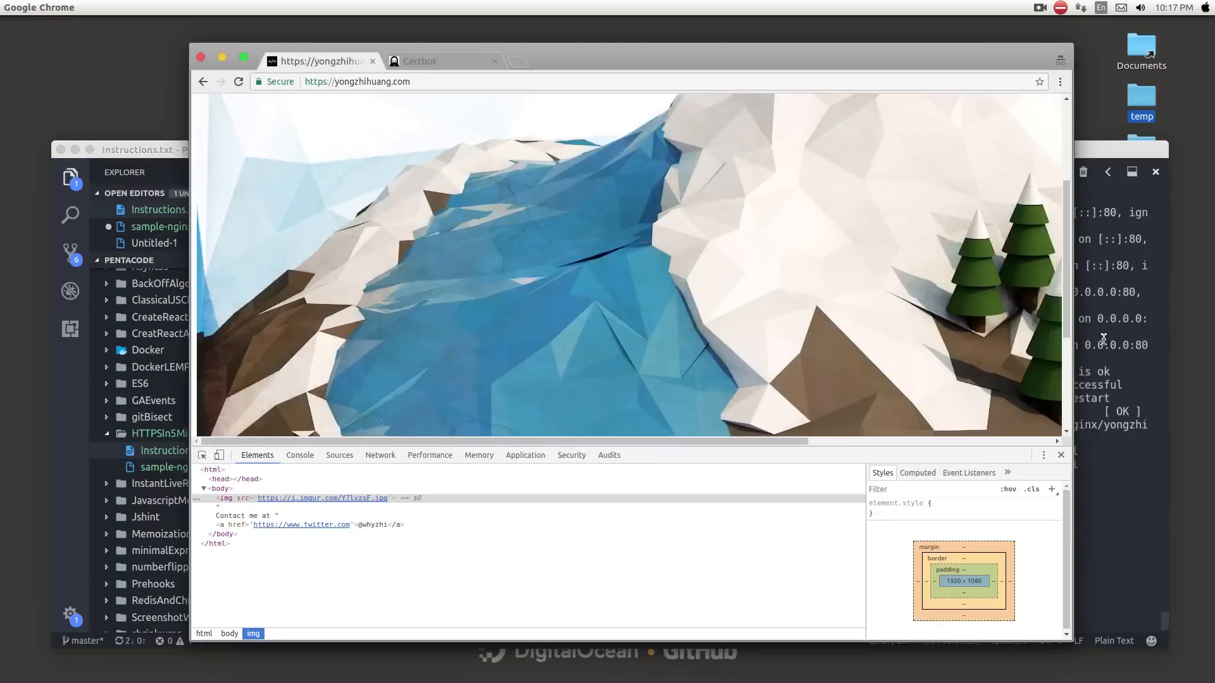
mouse_move(921, 301)
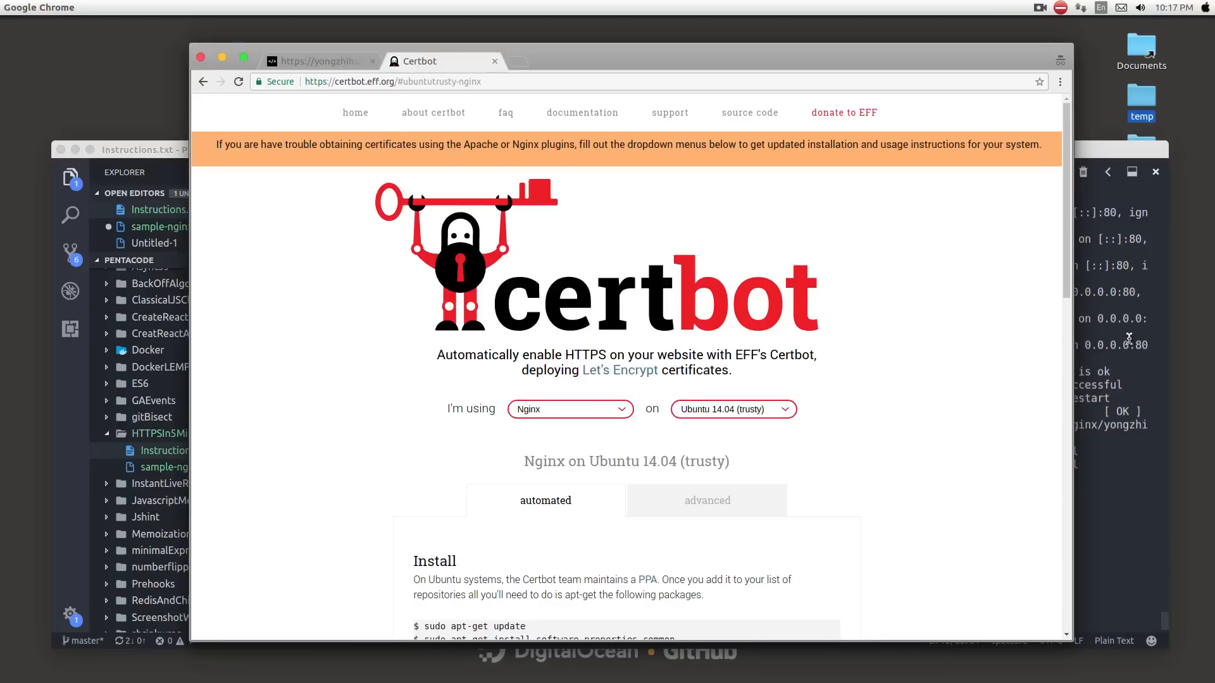
mouse_move(1123, 347)
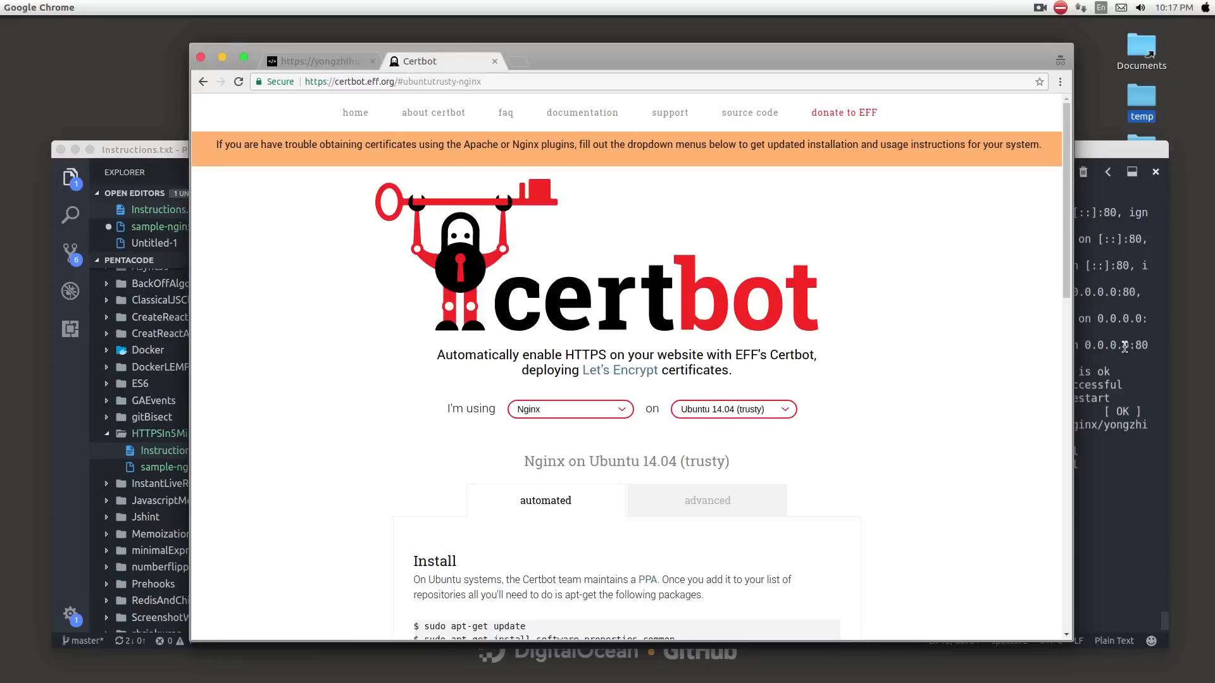